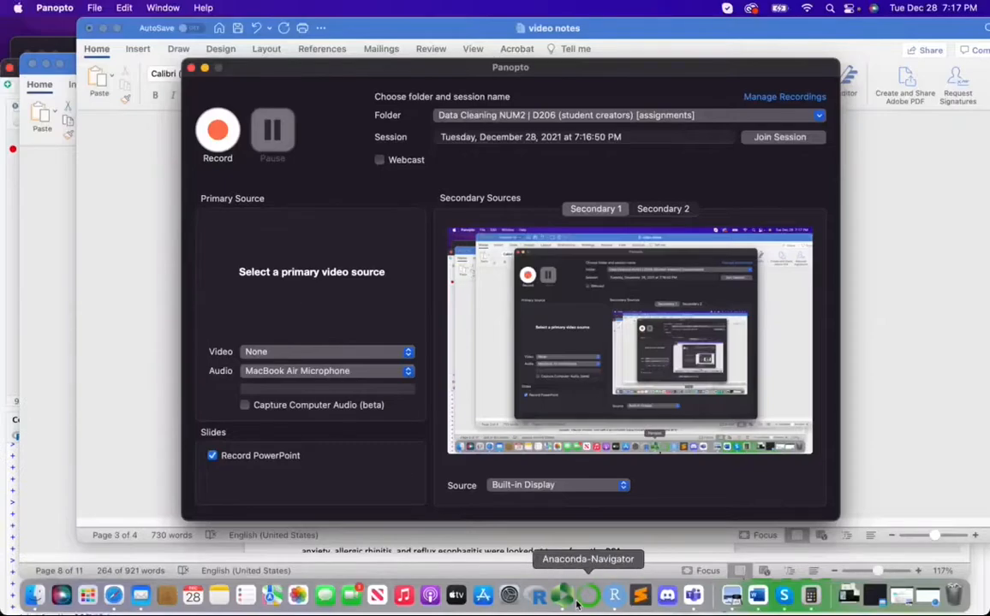
- Start the Panopto recording of the session
{"action": "left_click", "coordinate": [218, 133]}
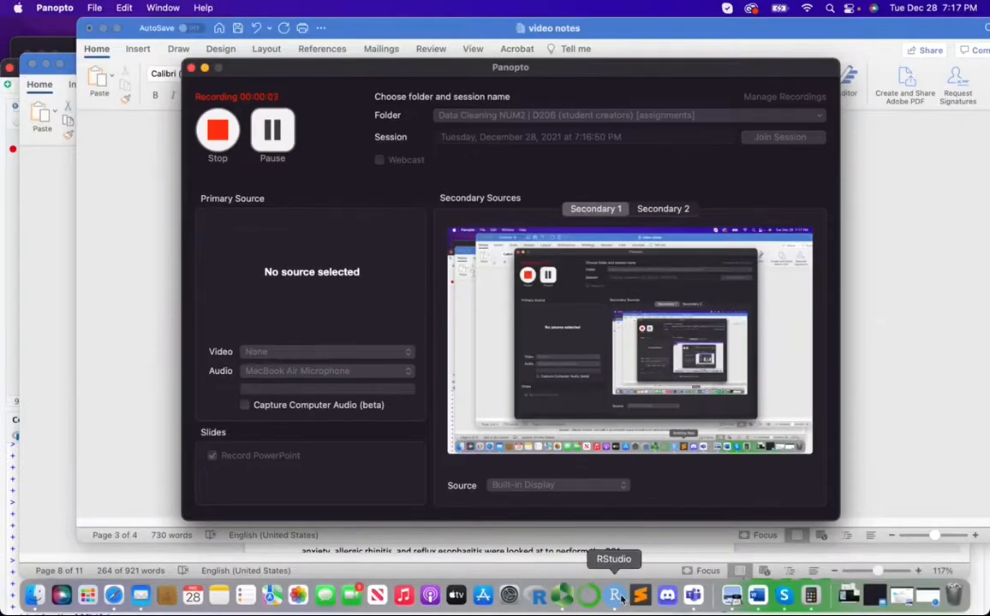
{"action": "left_click", "coordinate": [613, 594]}
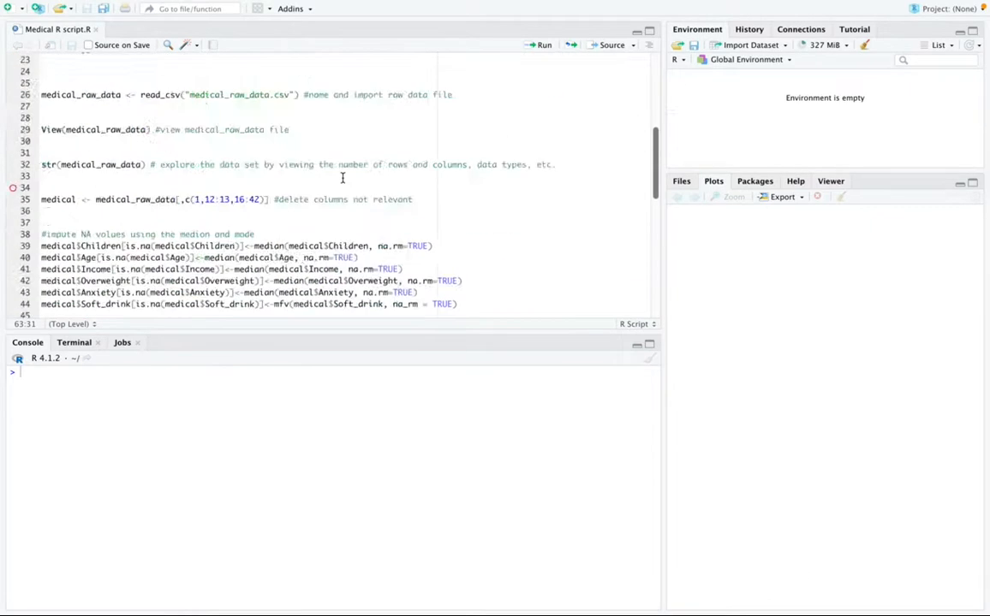
{"action": "scroll", "scroll_direction": "up", "scroll_amount": 3}
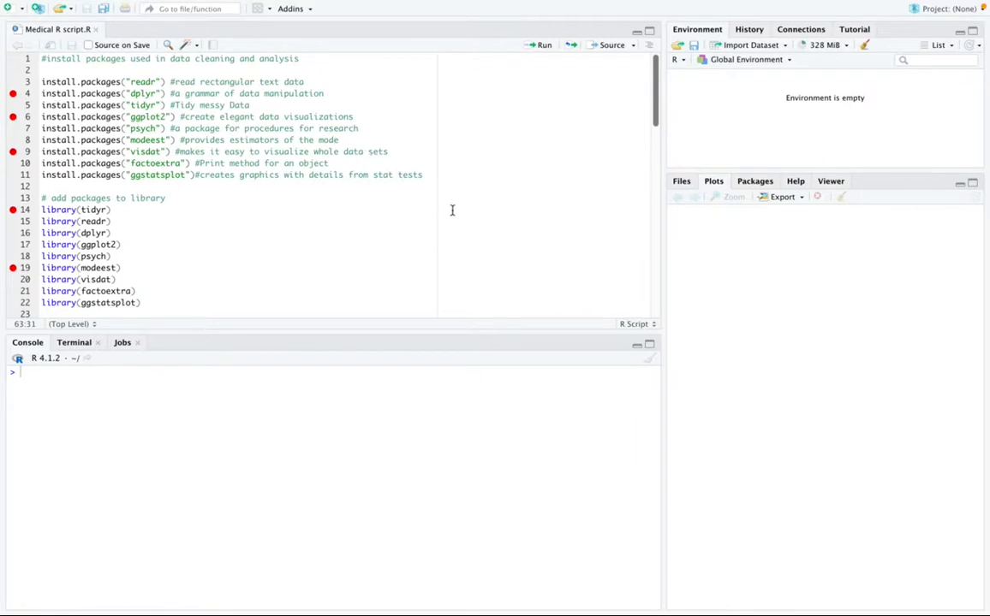
{"action": "mouse_move", "coordinate": [445, 277]}
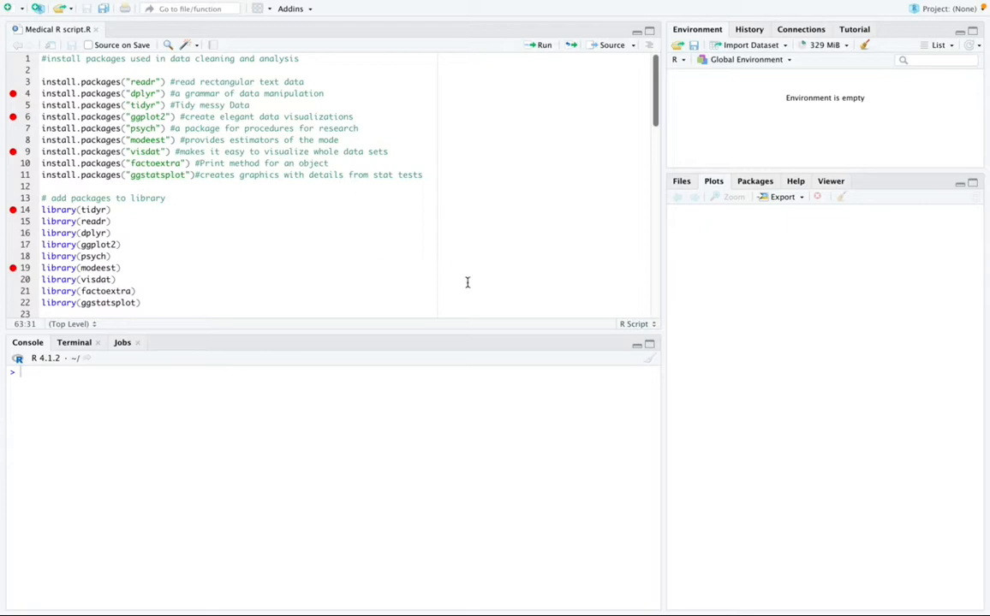
{"action": "mouse_move", "coordinate": [415, 236]}
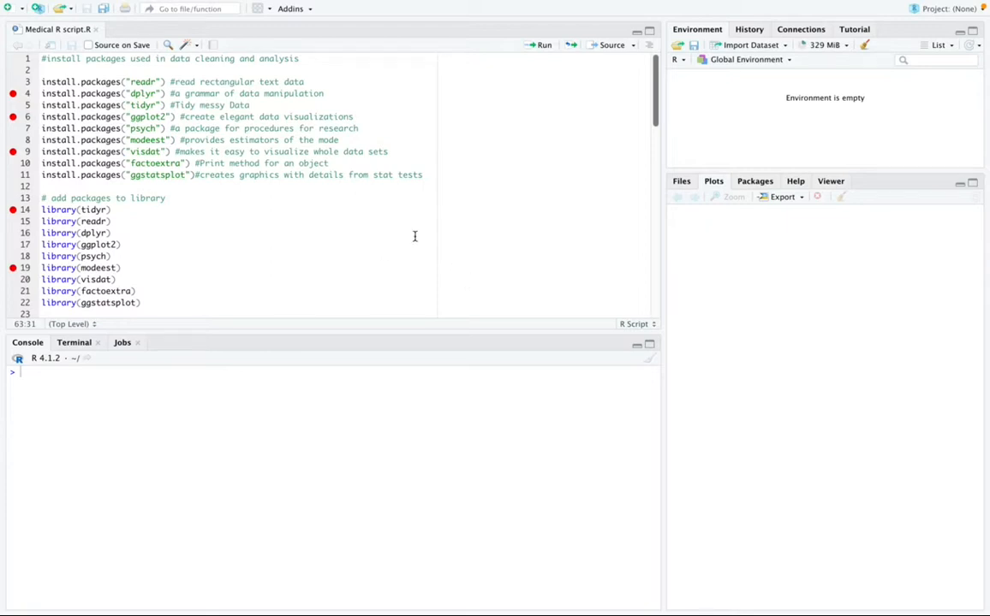
{"action": "left_click", "coordinate": [139, 82]}
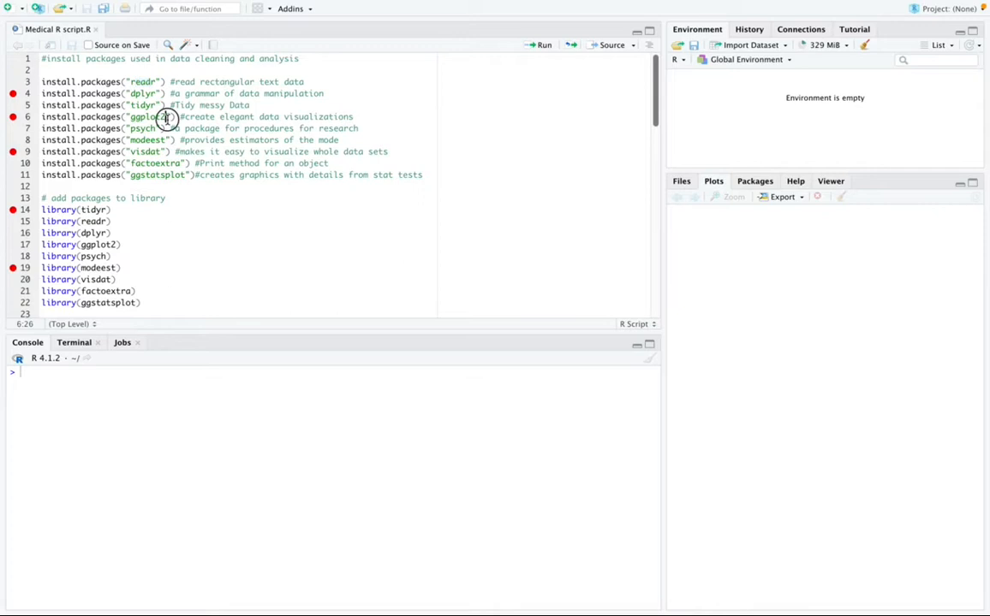
{"action": "double_click", "coordinate": [146, 116]}
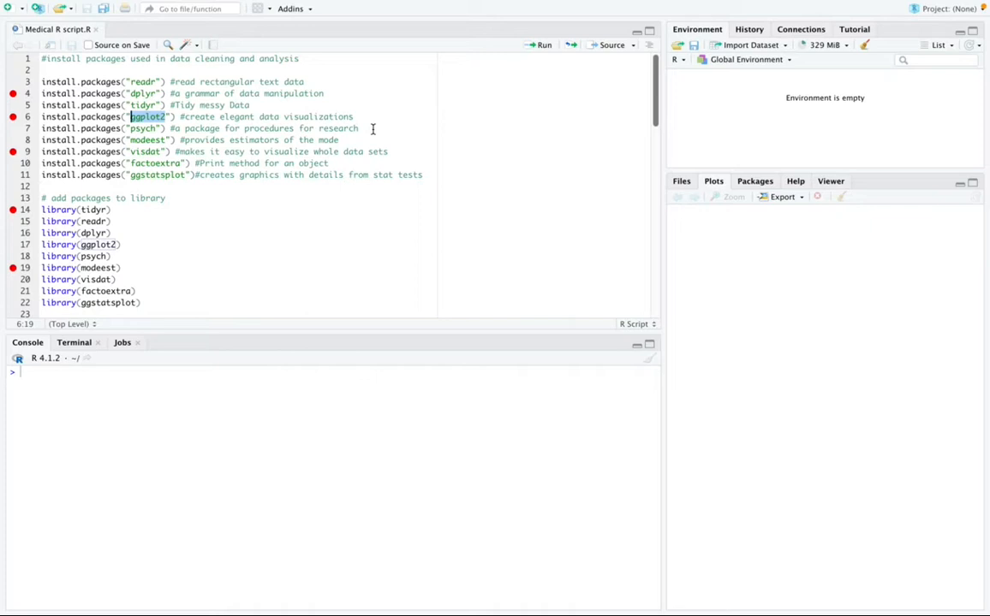
{"action": "mouse_move", "coordinate": [377, 151]}
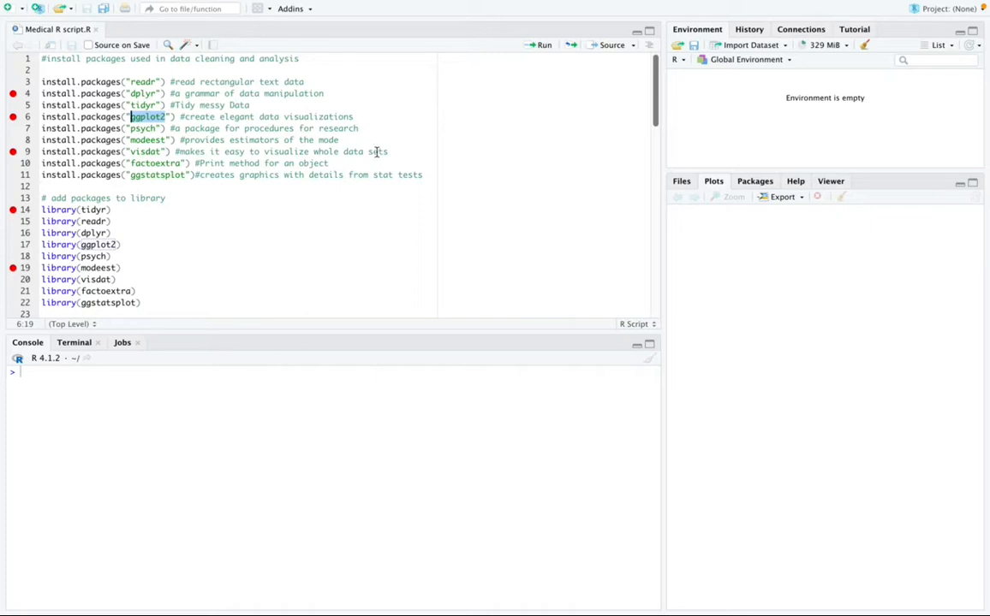
{"action": "mouse_move", "coordinate": [386, 179]}
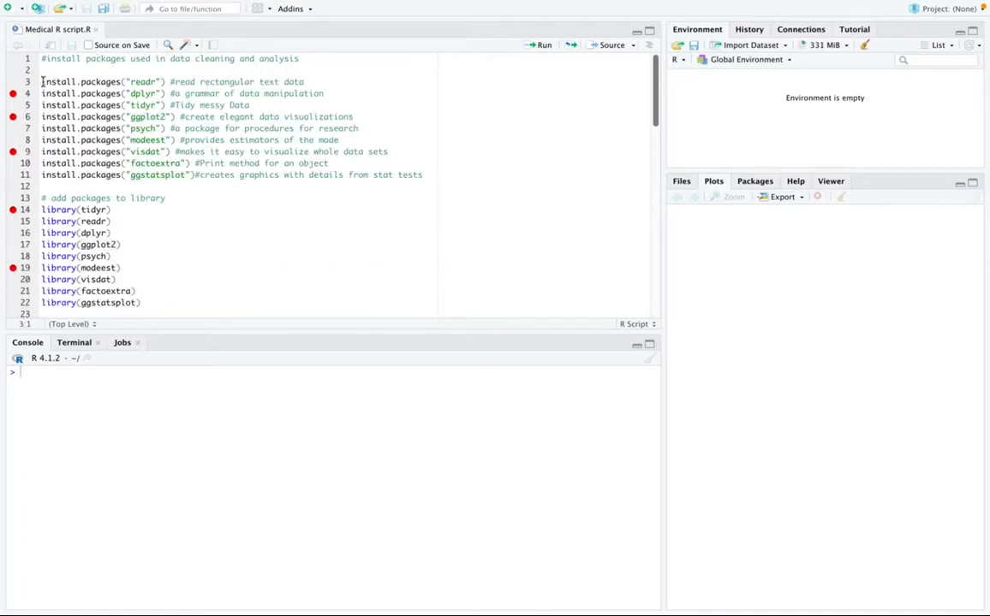
- Run the eight library() lines so all listed packages load in the console
{"action": "left_click_drag", "start_coordinate": [41, 82], "coordinate": [439, 185]}
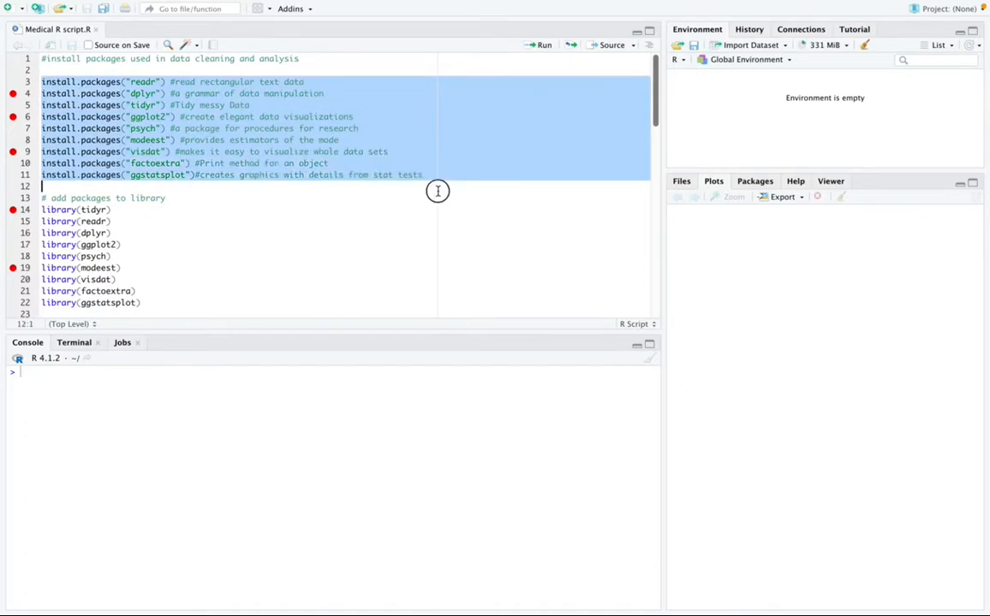
{"action": "scroll", "scroll_direction": "down", "scroll_amount": 3}
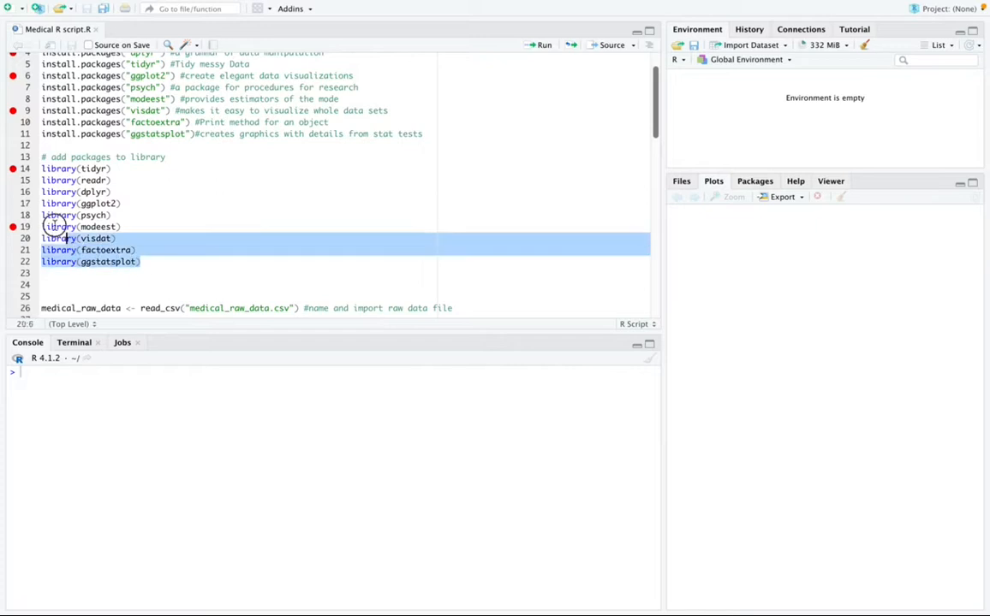
{"action": "left_click_drag", "start_coordinate": [41, 169], "coordinate": [141, 260]}
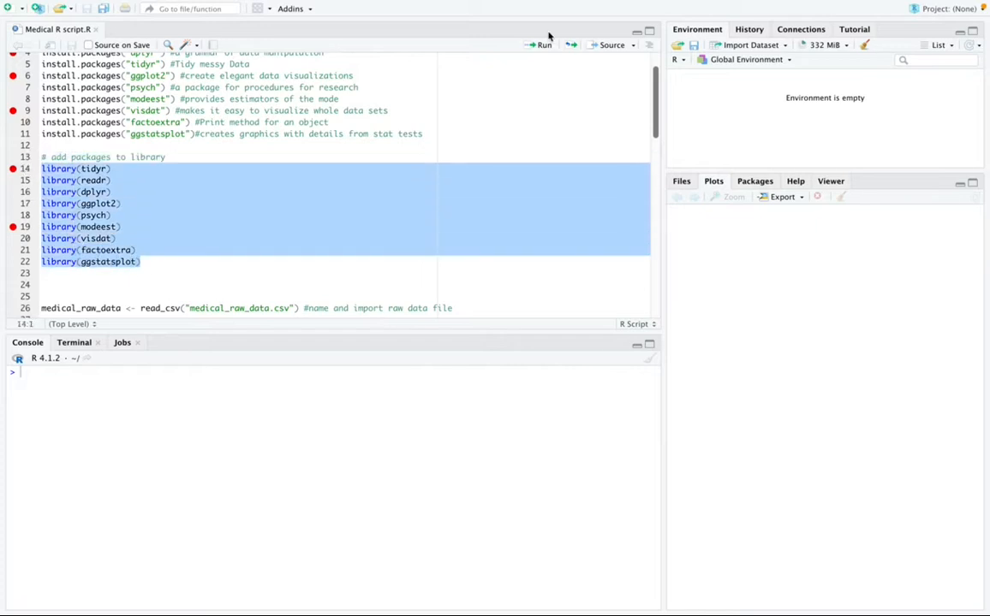
{"action": "left_click", "coordinate": [541, 45]}
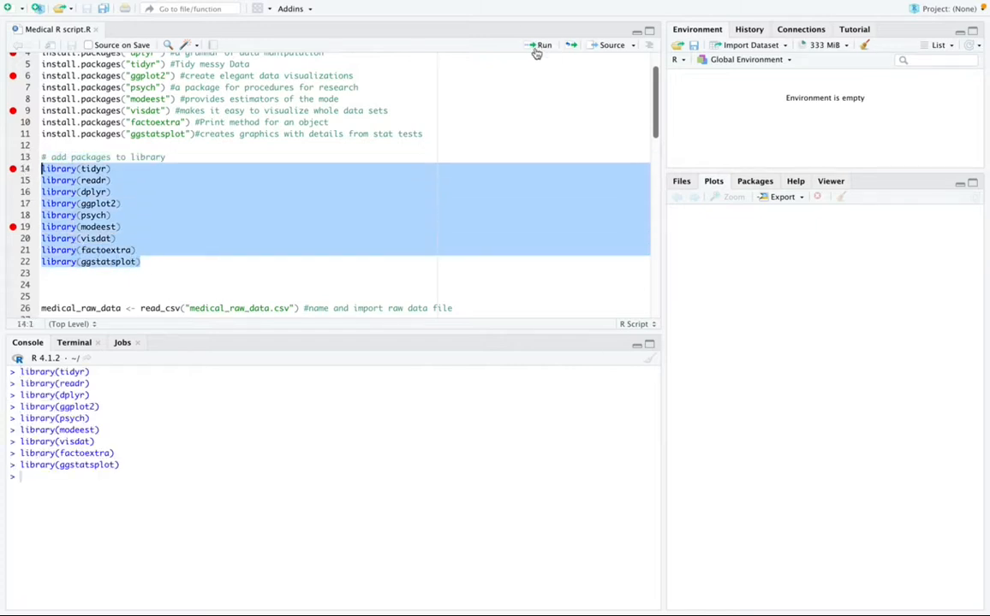
{"action": "mouse_move", "coordinate": [750, 190]}
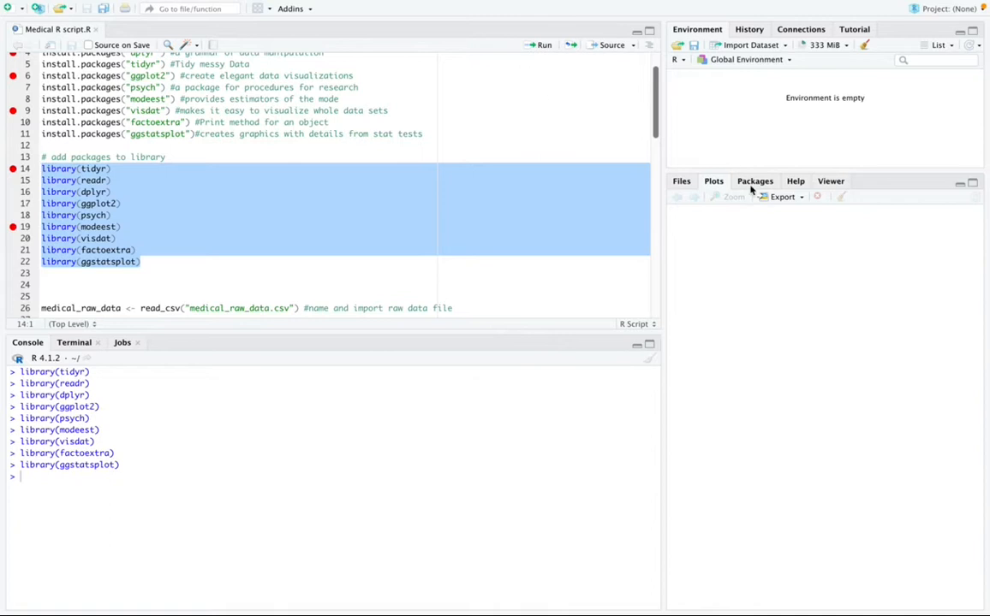
{"action": "mouse_move", "coordinate": [3, 398]}
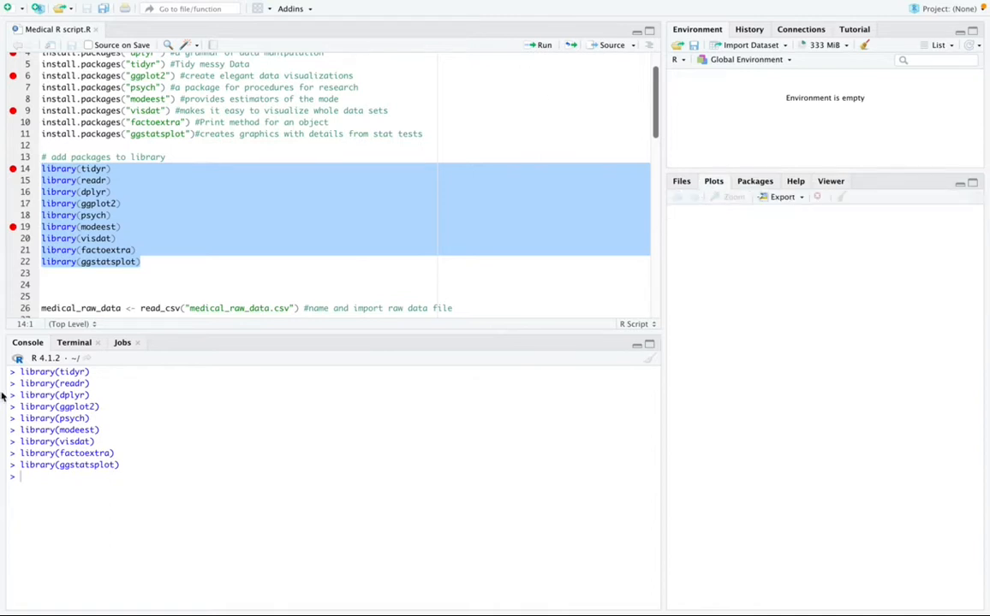
{"action": "scroll", "scroll_direction": "down", "scroll_amount": 3}
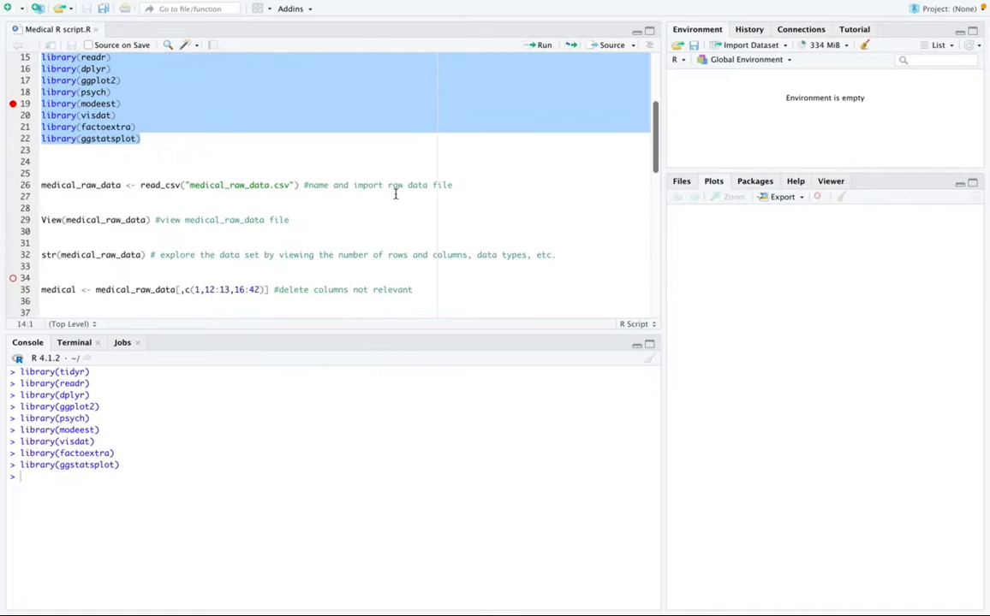
{"action": "mouse_move", "coordinate": [127, 185]}
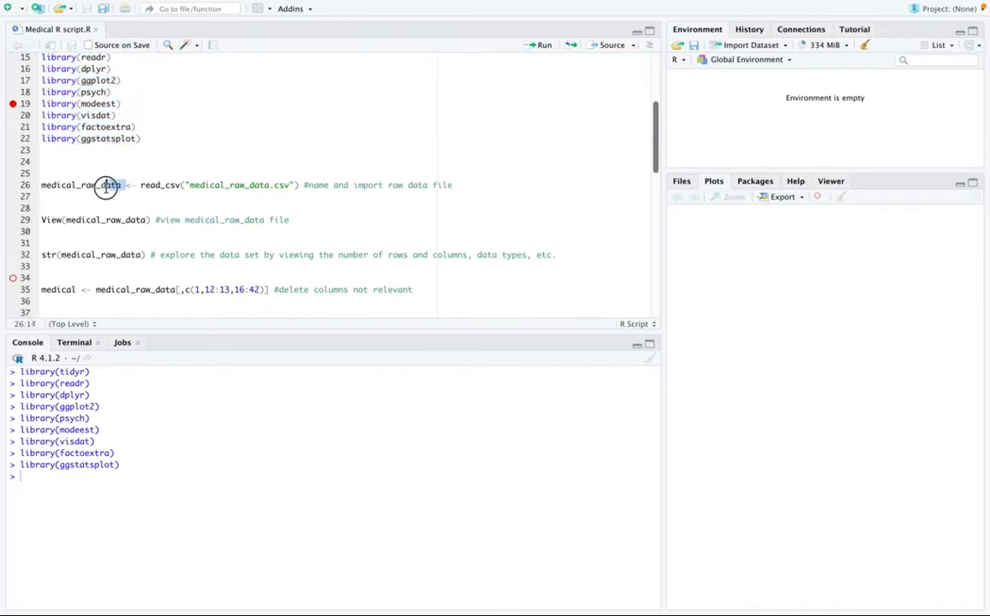
- Run the read_csv line importing medical_raw_data.csv as medical_raw_data
{"action": "double_click", "coordinate": [82, 185]}
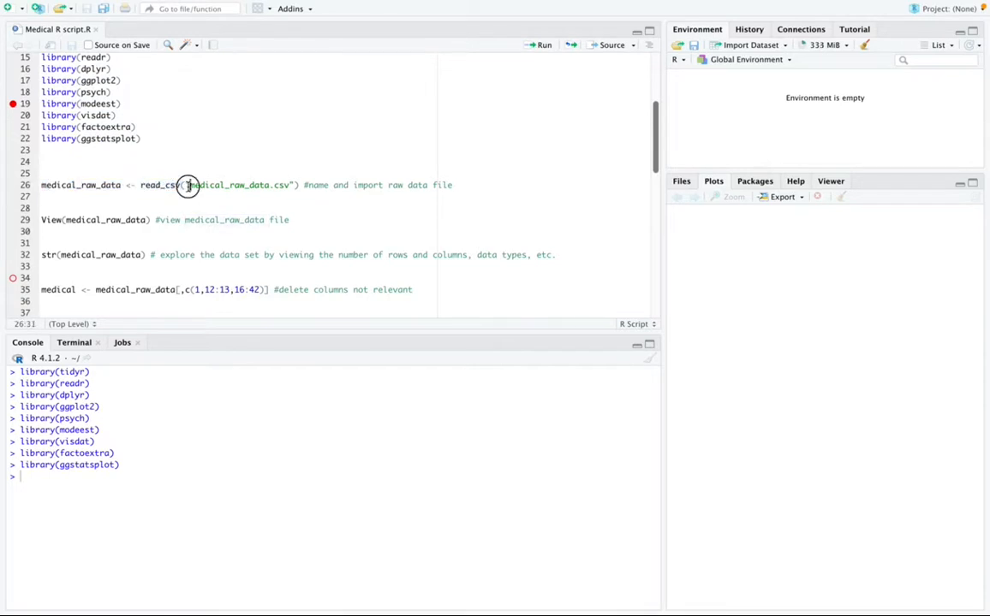
{"action": "left_click_drag", "start_coordinate": [188, 185], "coordinate": [243, 185]}
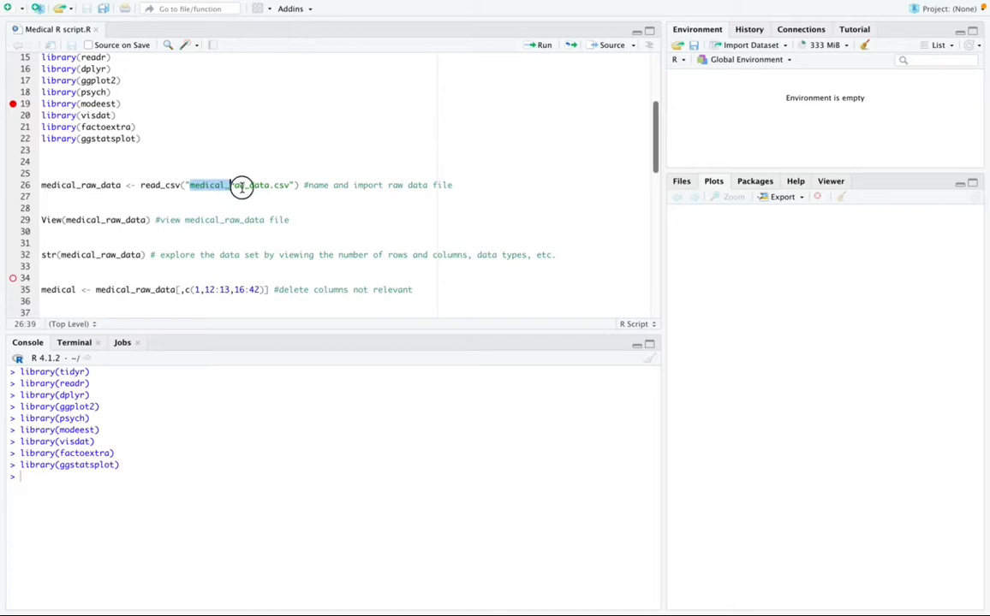
{"action": "left_click_drag", "start_coordinate": [243, 185], "coordinate": [291, 185]}
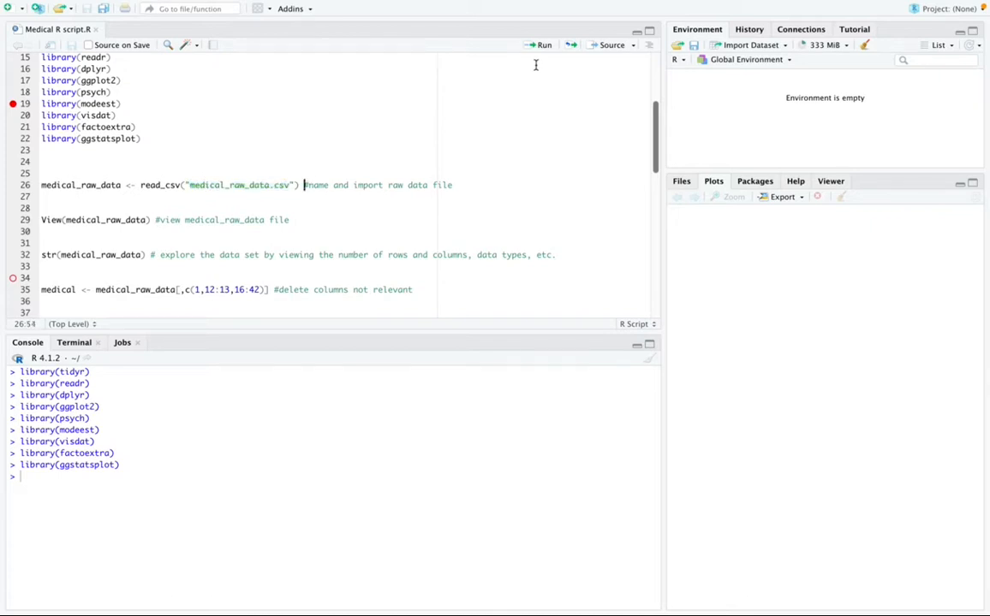
{"action": "left_click", "coordinate": [542, 44]}
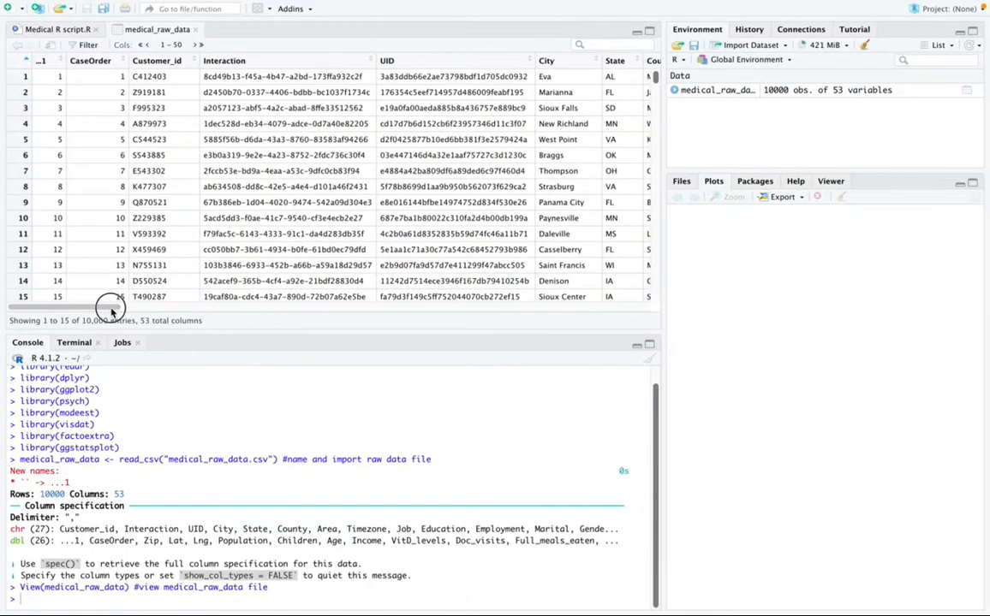
- Scroll the script to the str(medical_raw_data) line
{"action": "scroll", "scroll_direction": "right", "scroll_amount": 3}
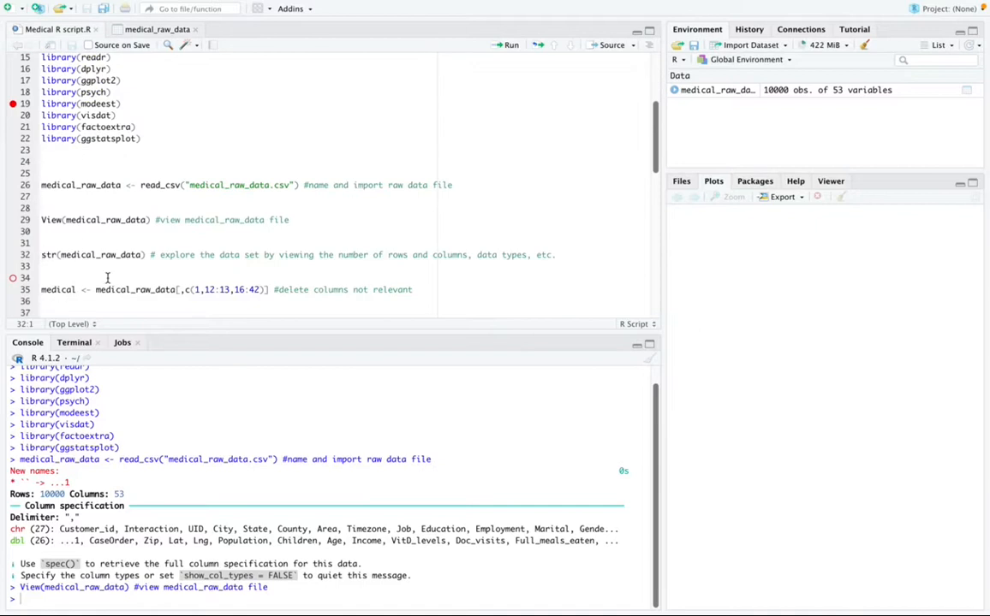
{"action": "mouse_move", "coordinate": [161, 290]}
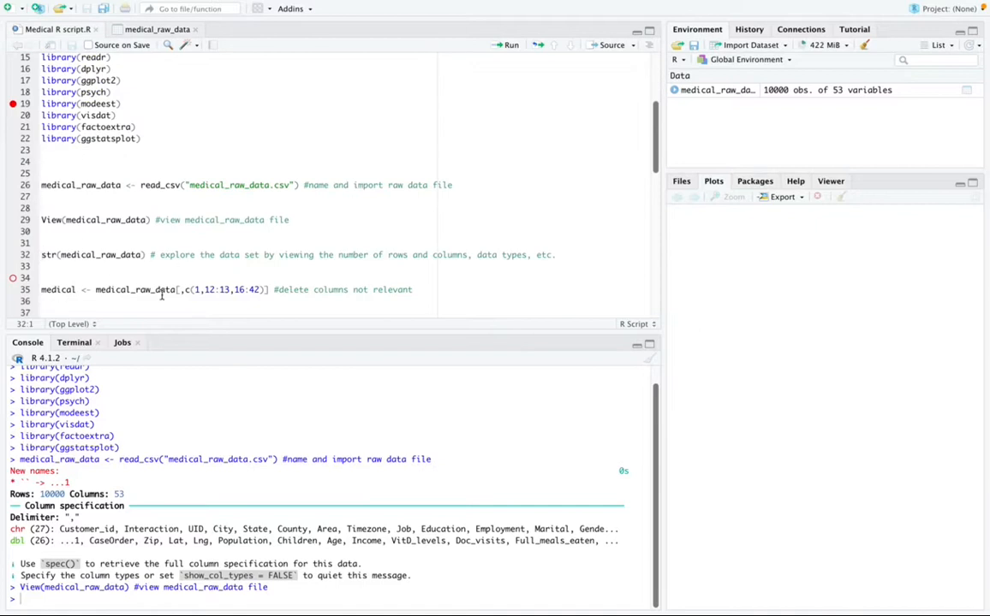
{"action": "mouse_move", "coordinate": [426, 278]}
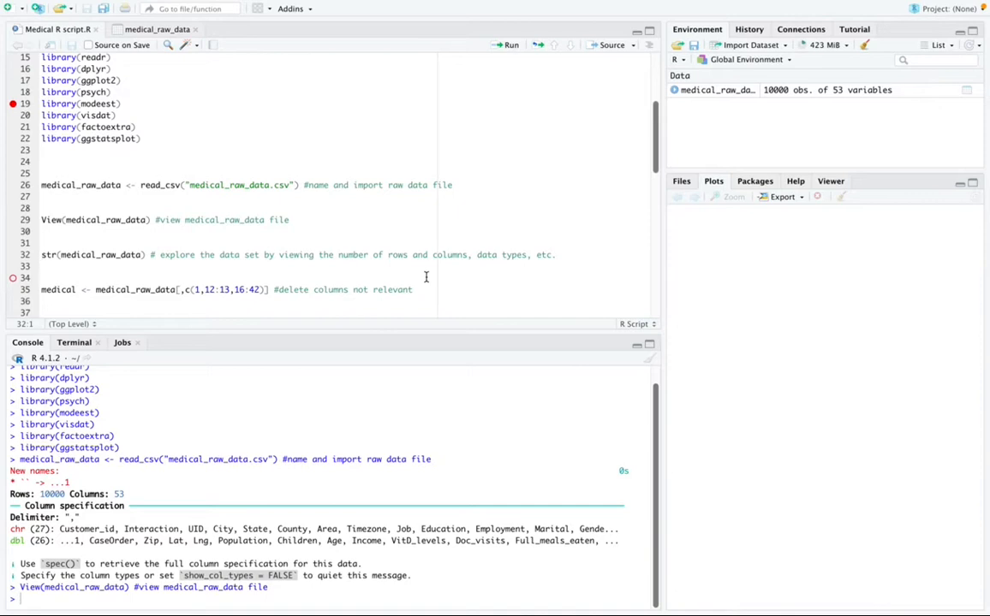
{"action": "mouse_move", "coordinate": [351, 250]}
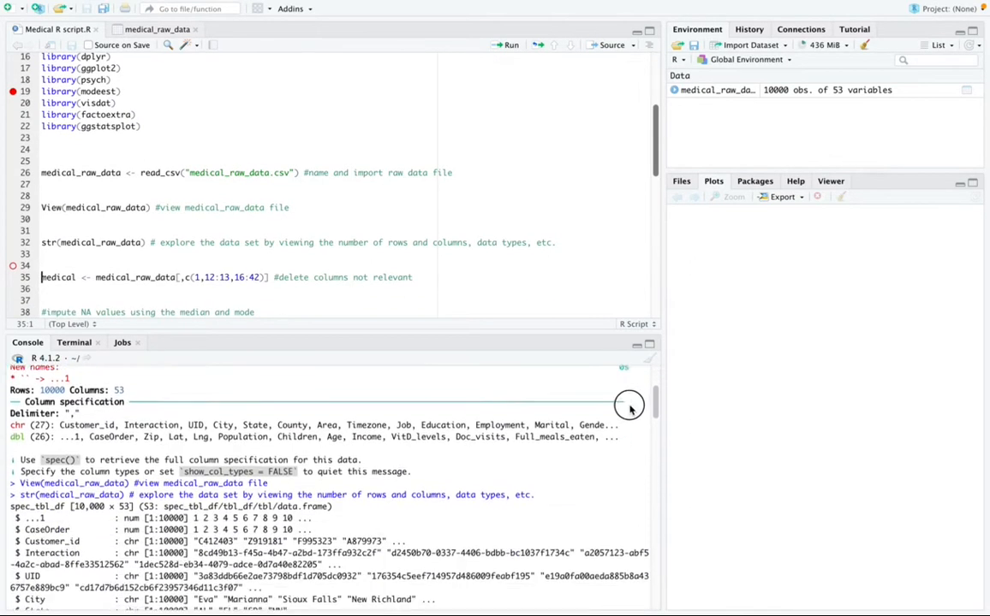
{"action": "scroll", "scroll_direction": "down", "scroll_amount": 3}
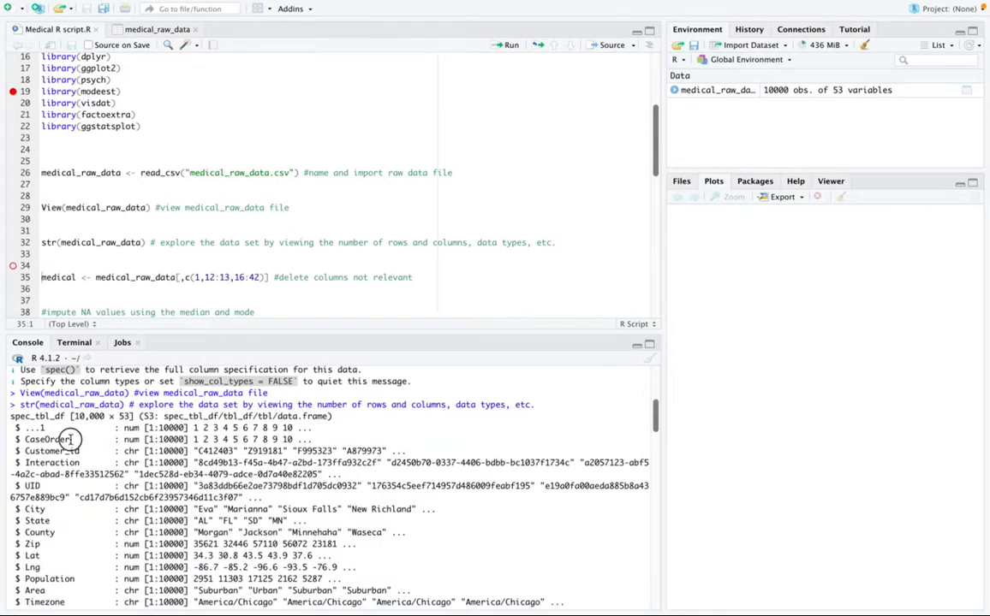
{"action": "double_click", "coordinate": [46, 438]}
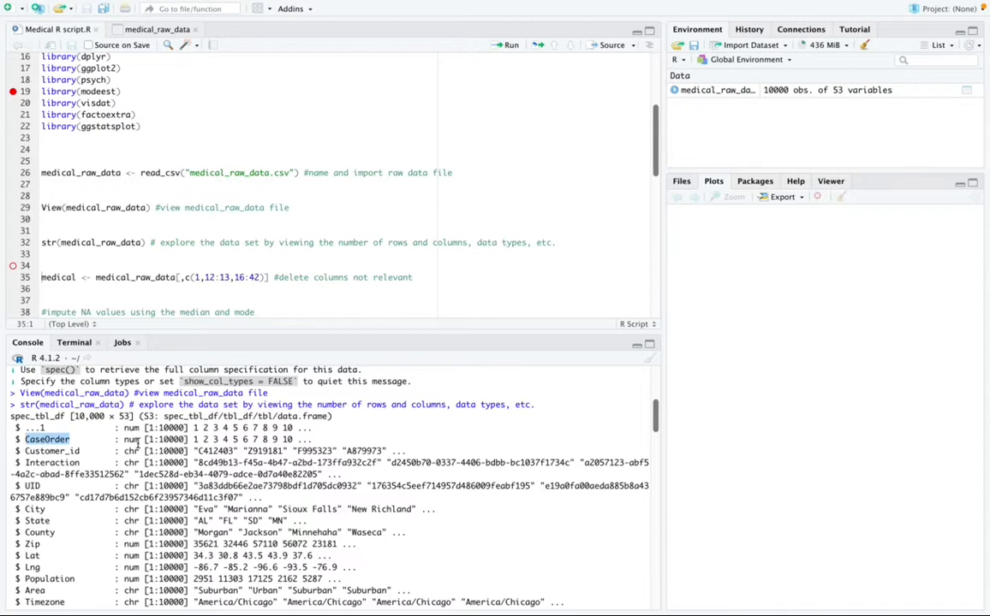
{"action": "scroll", "scroll_direction": "down", "scroll_amount": 3}
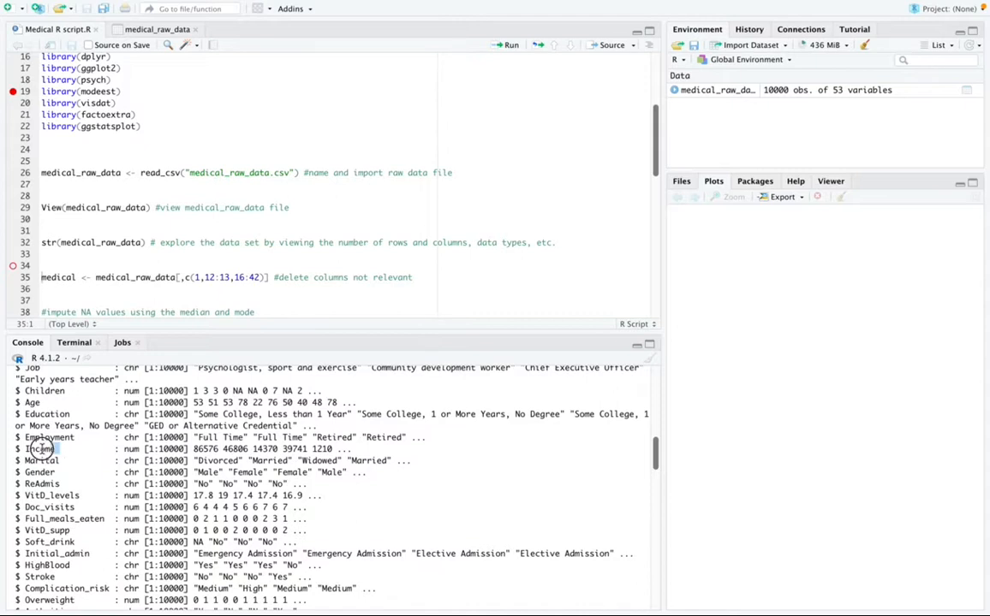
{"action": "mouse_move", "coordinate": [133, 449]}
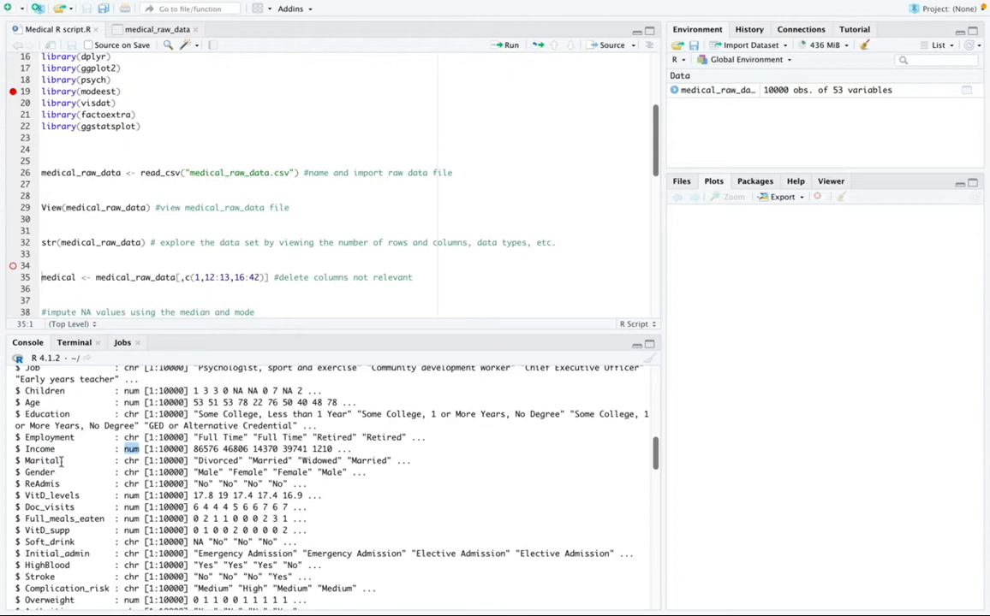
{"action": "double_click", "coordinate": [41, 473]}
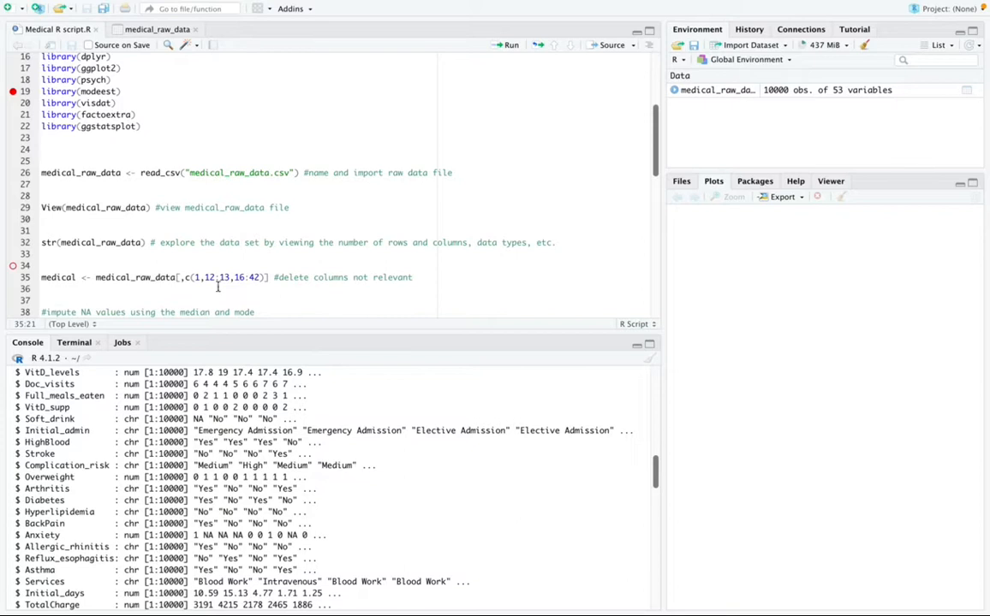
- Run the line creating 'medical' with only the 30 relevant columns of the raw data
{"action": "left_click", "coordinate": [104, 277]}
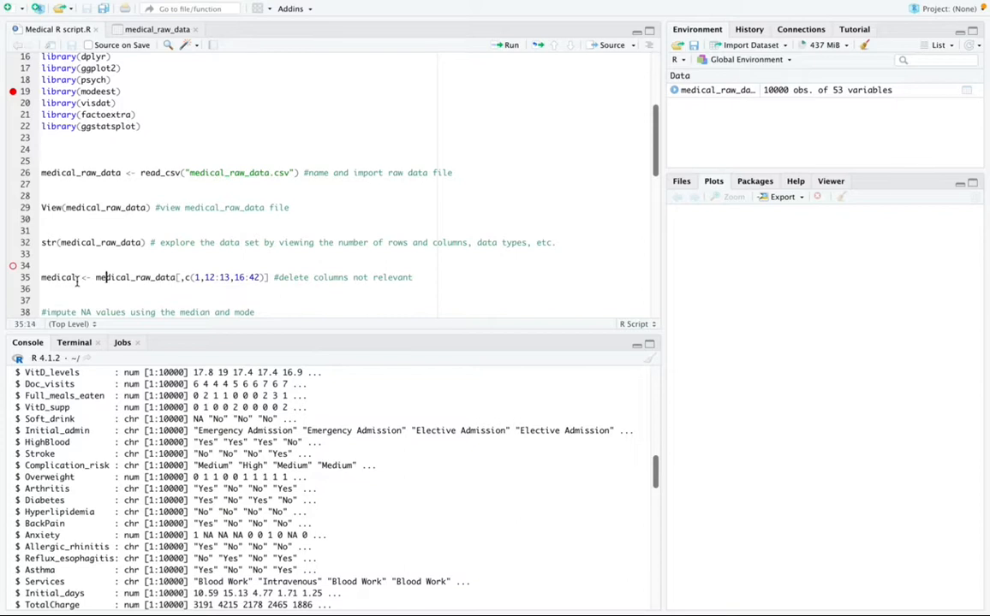
{"action": "double_click", "coordinate": [58, 278]}
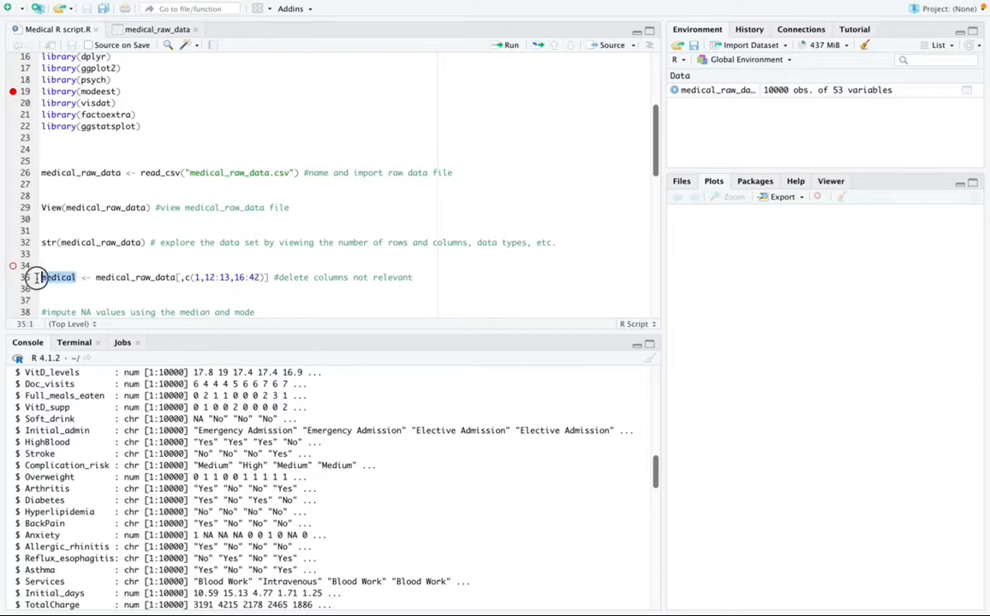
{"action": "double_click", "coordinate": [58, 277]}
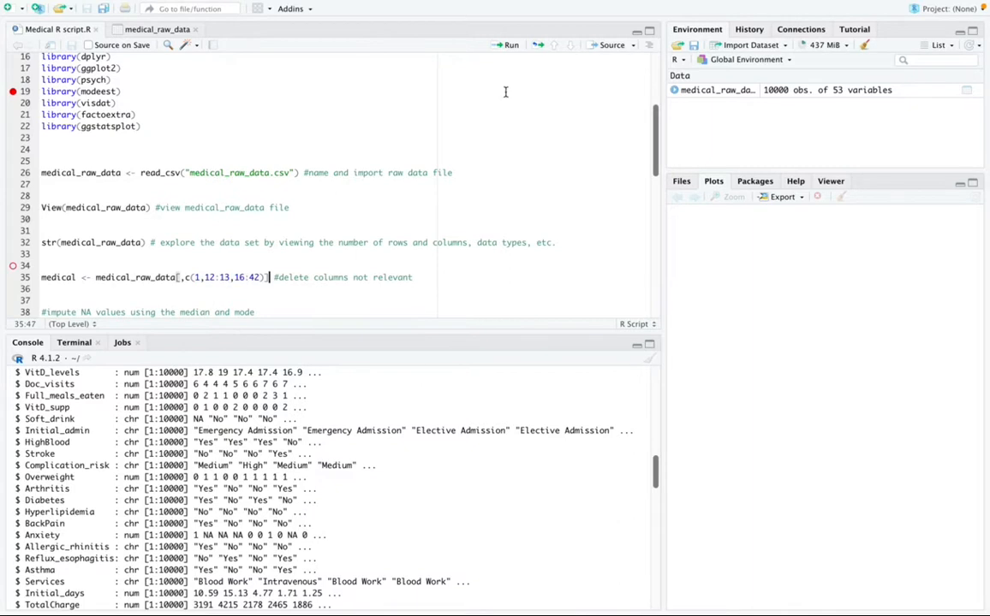
{"action": "left_click", "coordinate": [509, 44]}
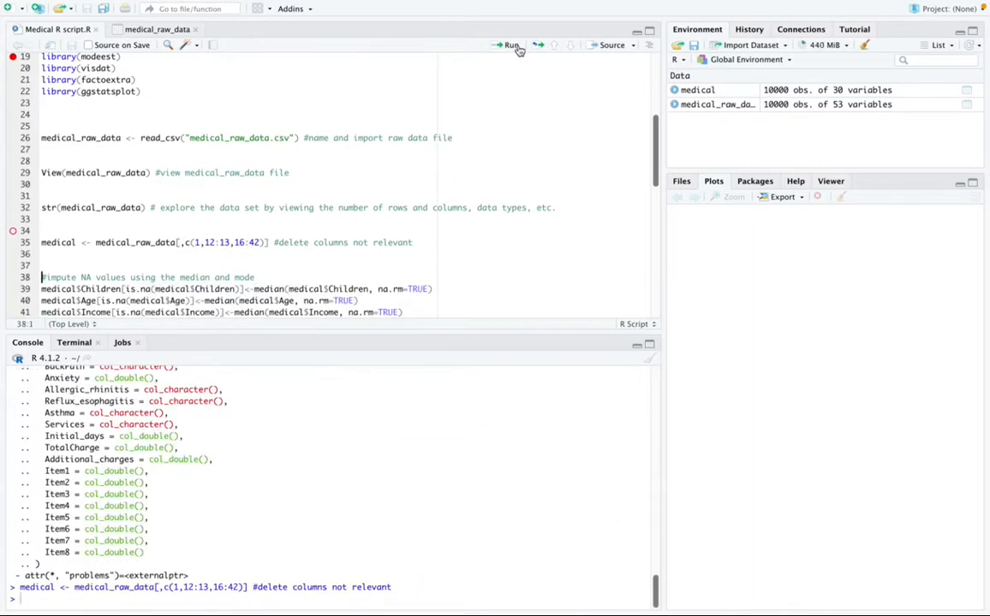
{"action": "mouse_move", "coordinate": [798, 94]}
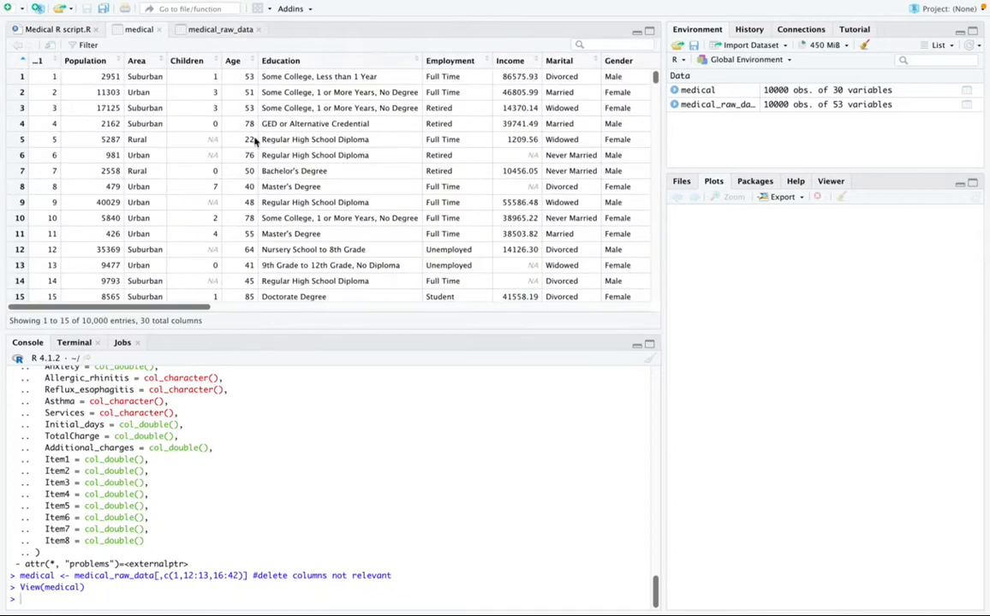
{"action": "mouse_move", "coordinate": [515, 120]}
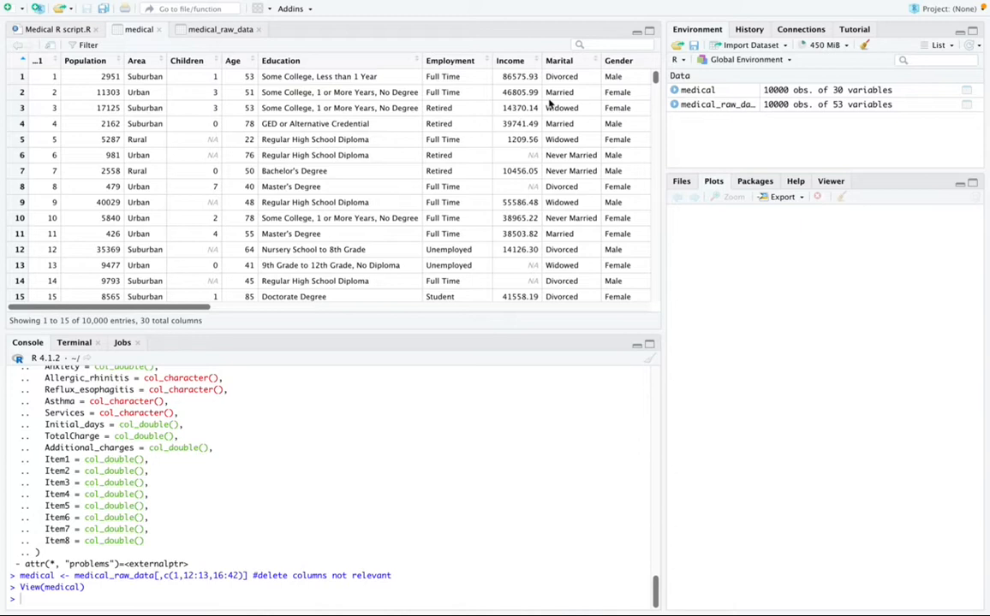
{"action": "mouse_move", "coordinate": [134, 295]}
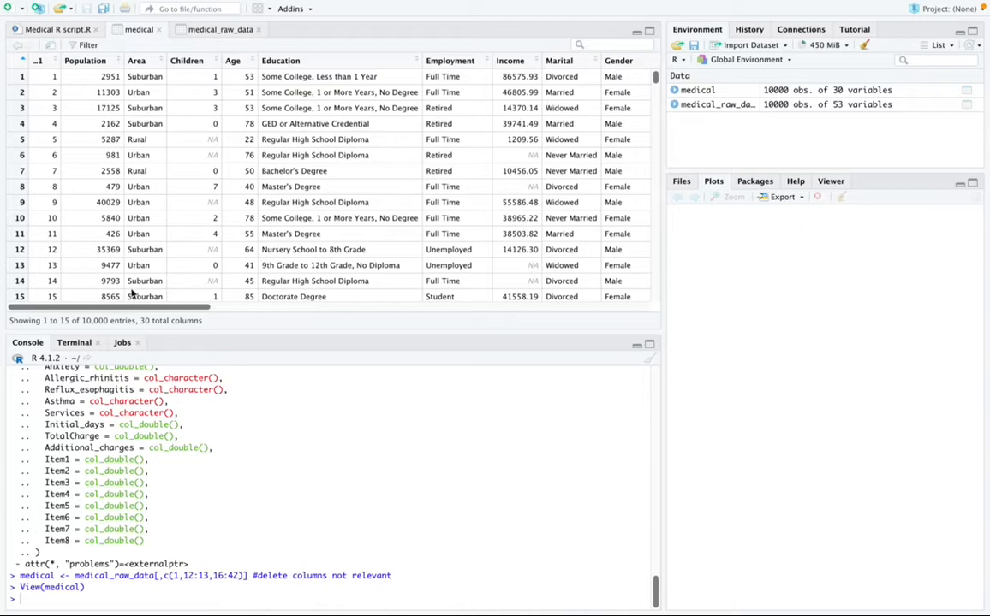
{"action": "scroll", "scroll_direction": "right", "scroll_amount": 3}
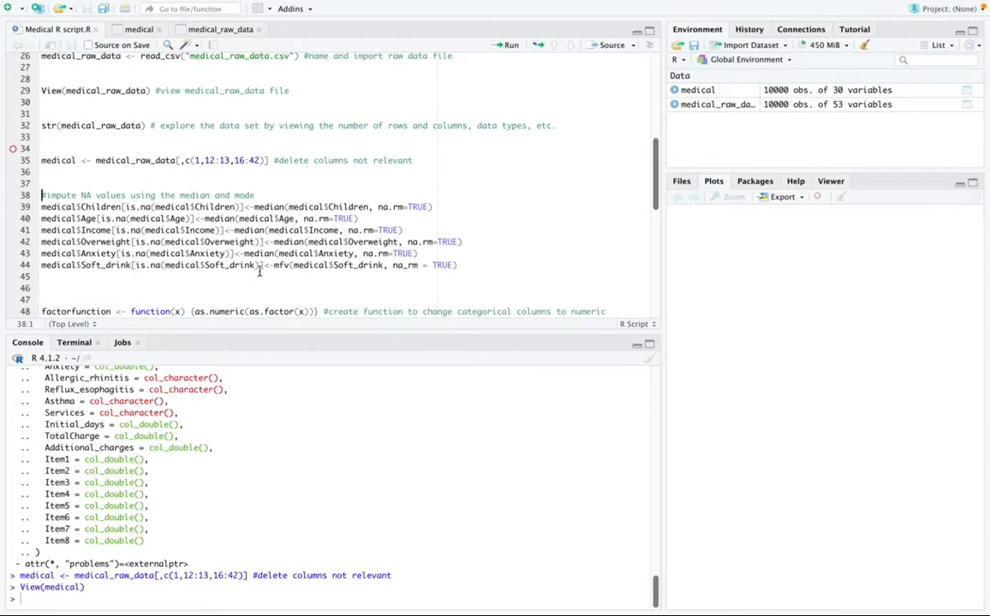
{"action": "mouse_move", "coordinate": [349, 266]}
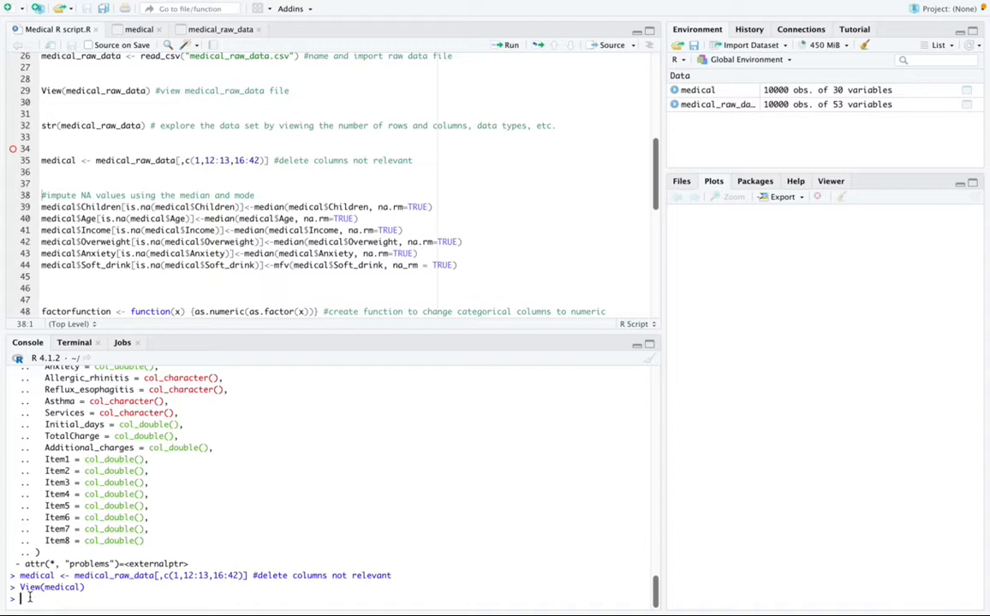
- Enter colSums(is.na(medical)) in the console to count missing values per column
{"action": "type", "text": "col"}
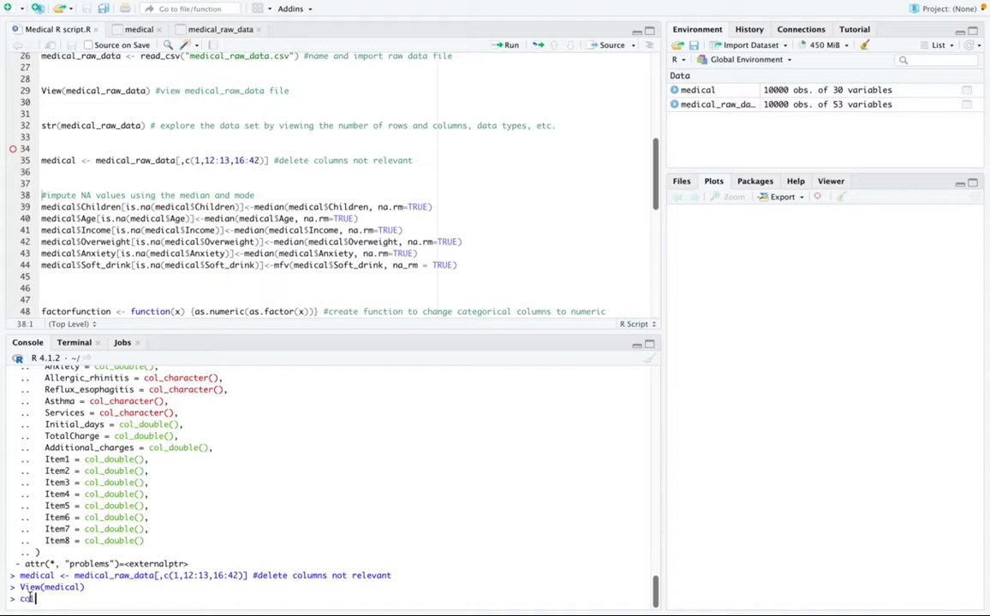
{"action": "type", "text": "sums"}
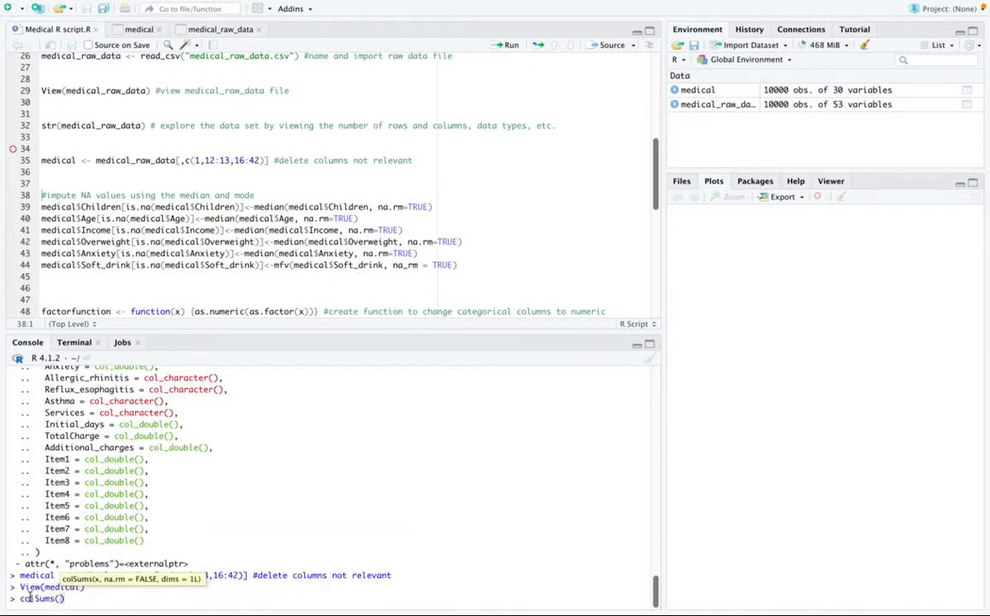
{"action": "type", "text": "is"}
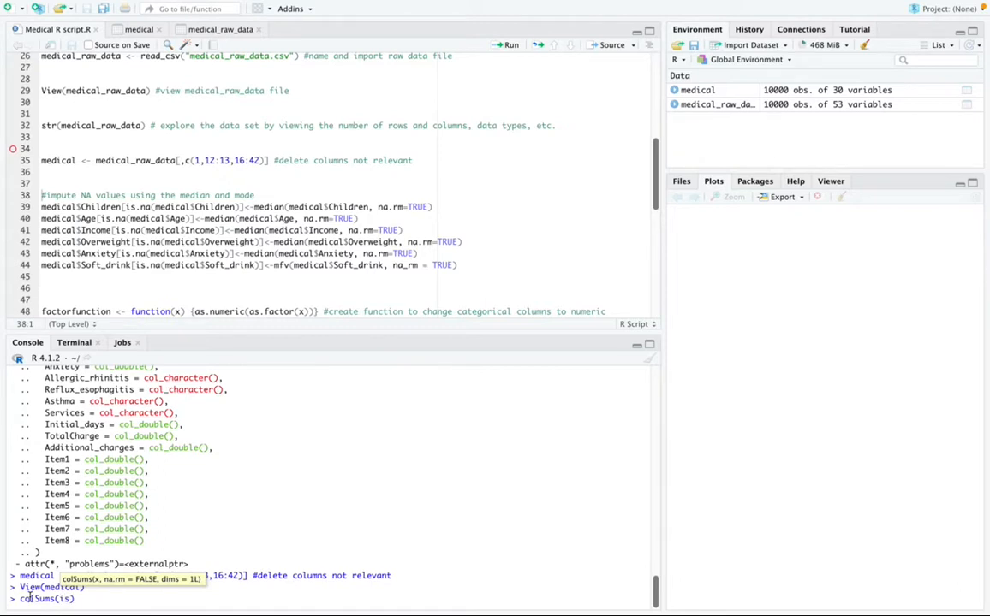
{"action": "type", "text": "is.na(medical"}
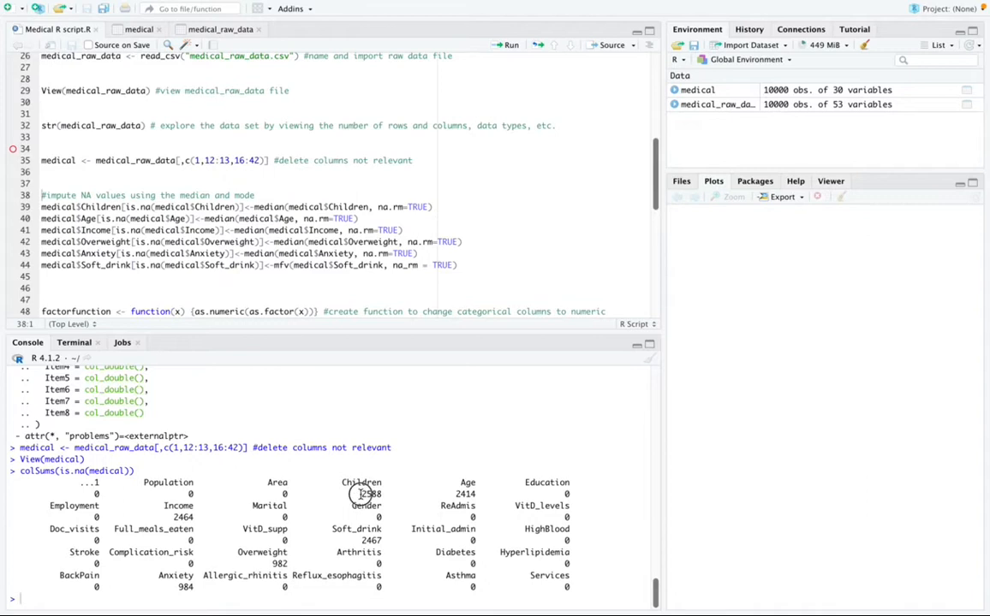
{"action": "double_click", "coordinate": [368, 493]}
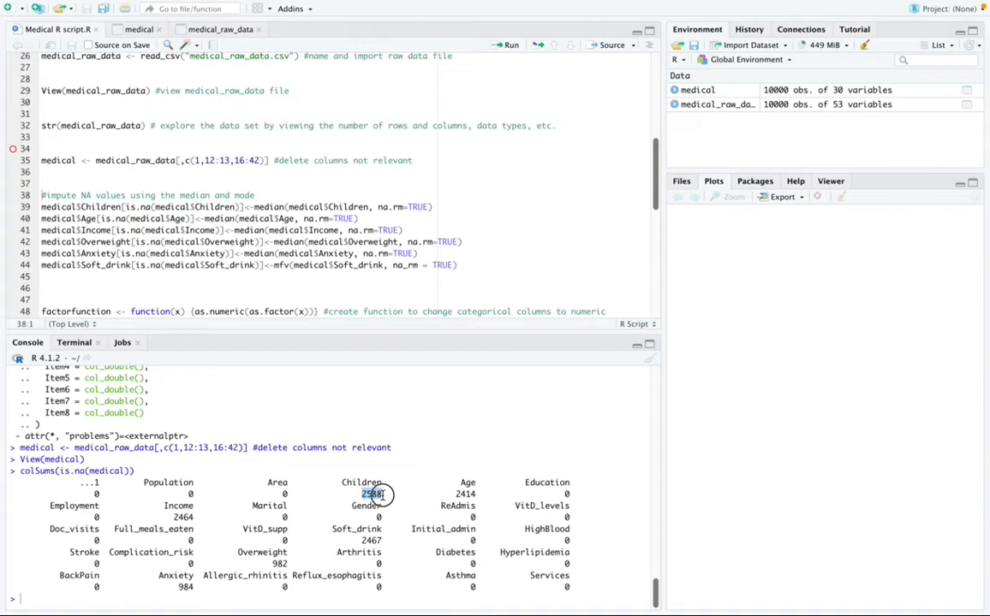
{"action": "left_click", "coordinate": [465, 493]}
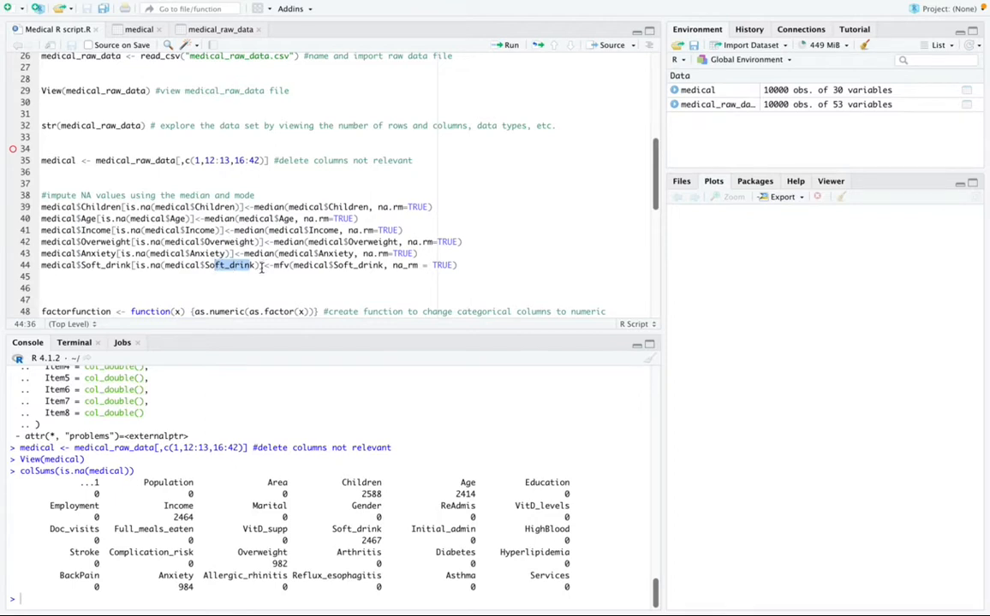
- Move to the median and mfv imputation lines for the missing values
{"action": "left_click", "coordinate": [260, 264]}
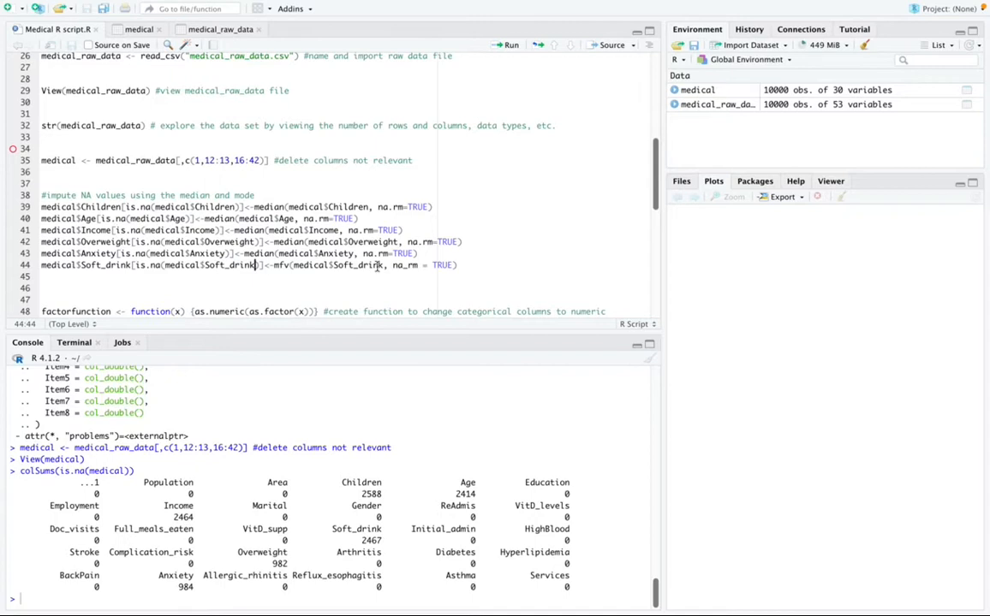
{"action": "mouse_move", "coordinate": [301, 264]}
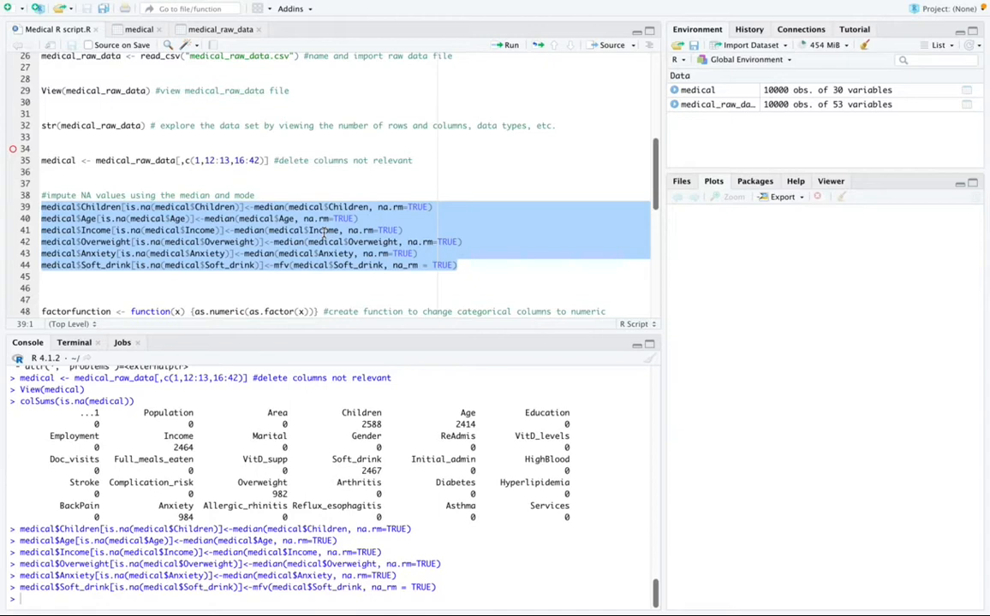
- Run the sapply line converting the categorical columns to numeric factoredColumns
{"action": "scroll", "scroll_direction": "down", "scroll_amount": 3}
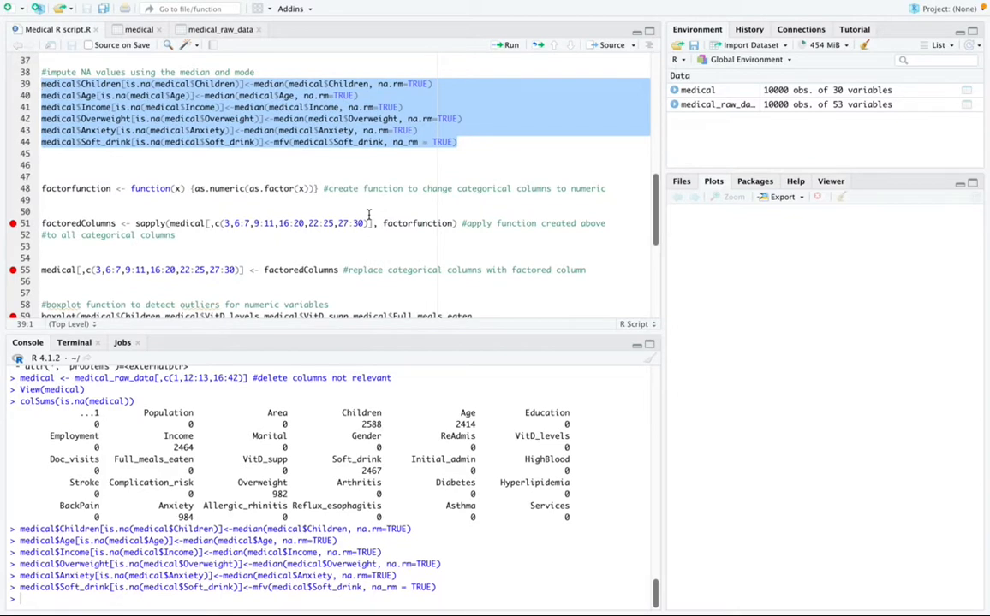
{"action": "mouse_move", "coordinate": [368, 216]}
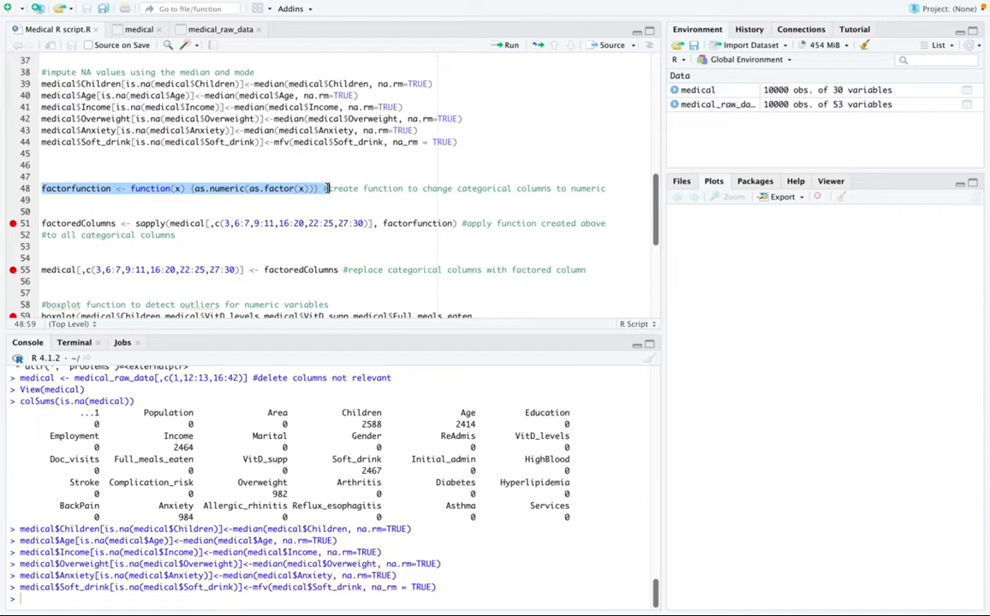
{"action": "mouse_move", "coordinate": [326, 187]}
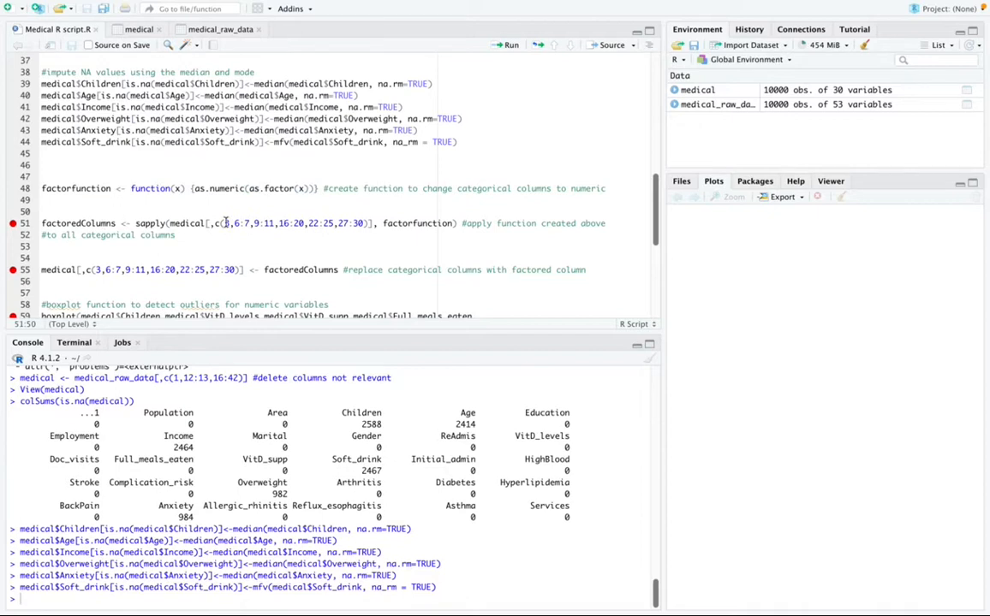
{"action": "left_click_drag", "start_coordinate": [224, 223], "coordinate": [366, 223]}
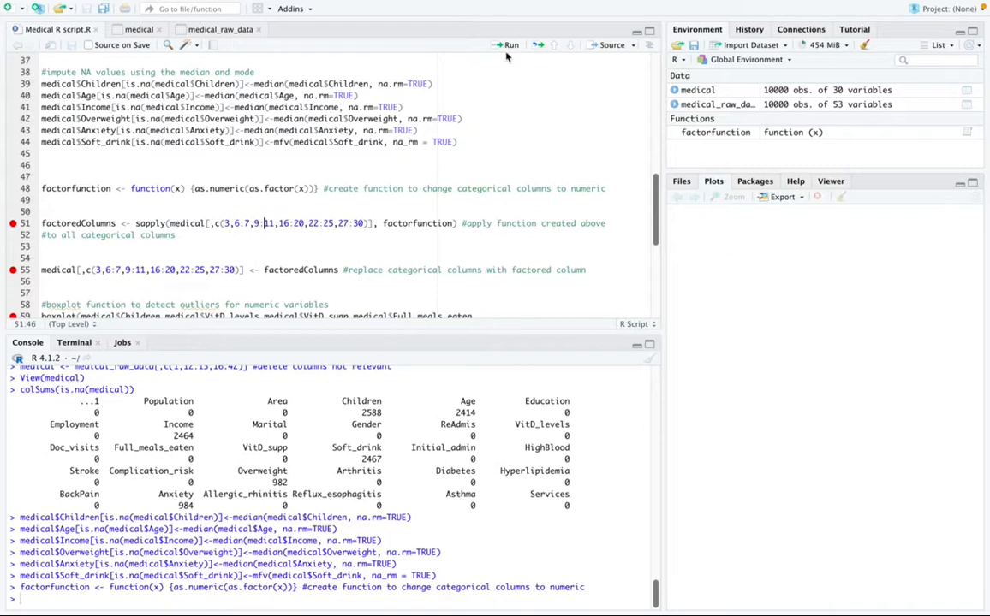
{"action": "left_click", "coordinate": [510, 45]}
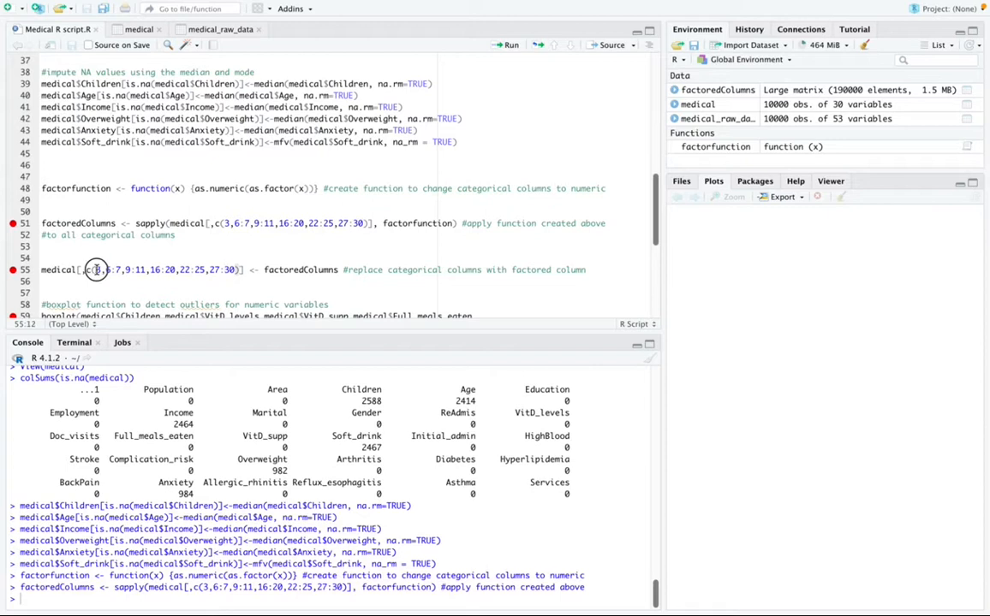
- Review the line assigning factoredColumns into medical's categorical column positions
{"action": "left_click_drag", "start_coordinate": [96, 270], "coordinate": [219, 271]}
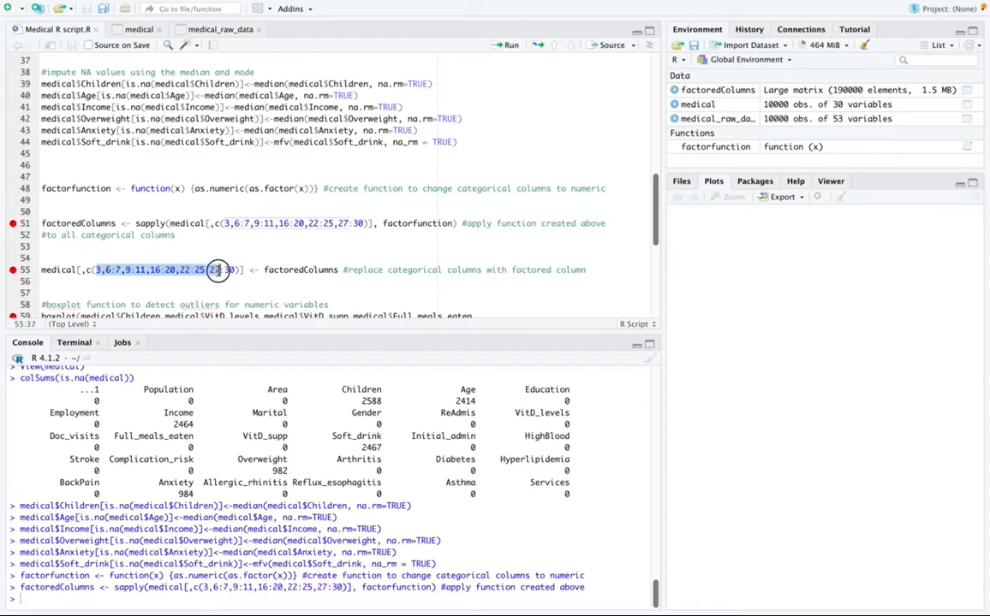
{"action": "mouse_move", "coordinate": [228, 269]}
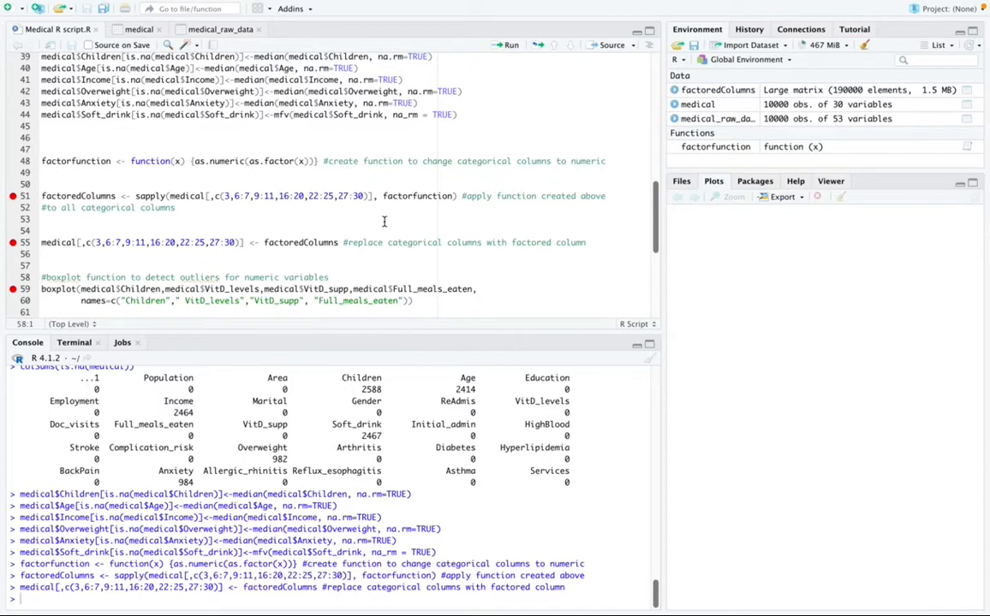
- Run the boxplot code for Children, VitD_levels, VitD_supp and Full_meals_eaten
{"action": "scroll", "scroll_direction": "down", "scroll_amount": 3}
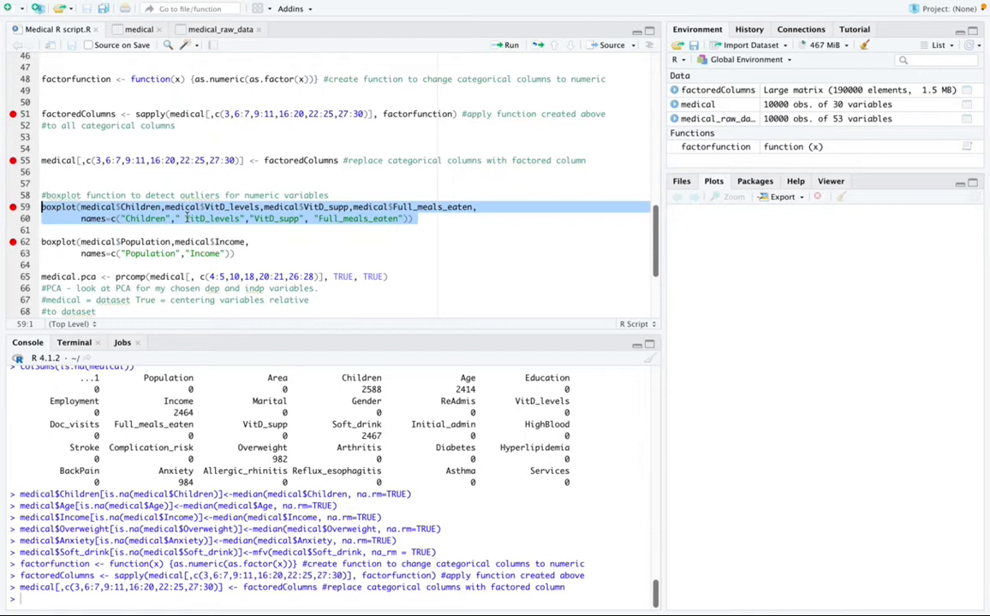
{"action": "mouse_move", "coordinate": [188, 216]}
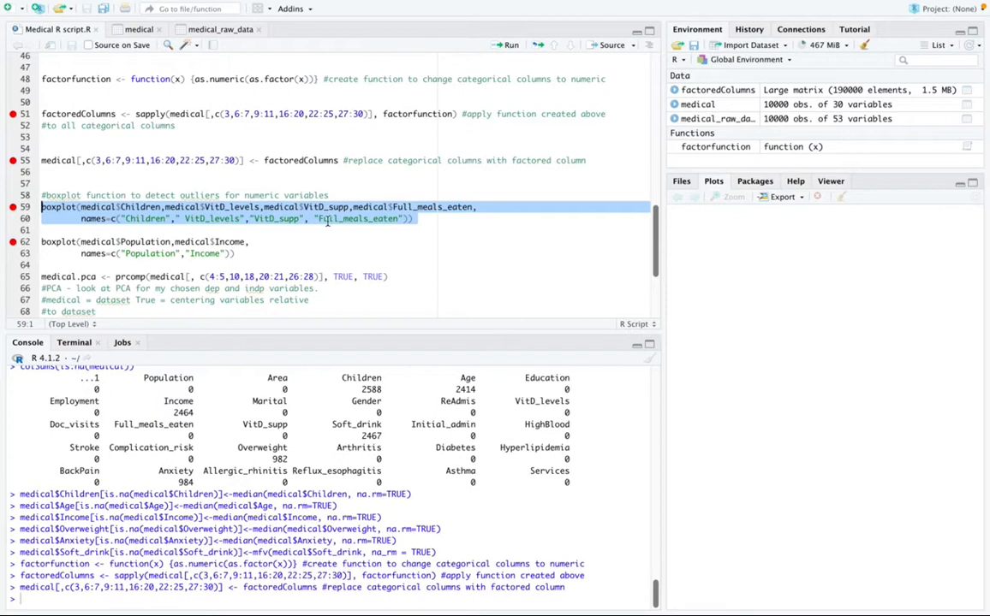
{"action": "left_click", "coordinate": [510, 44]}
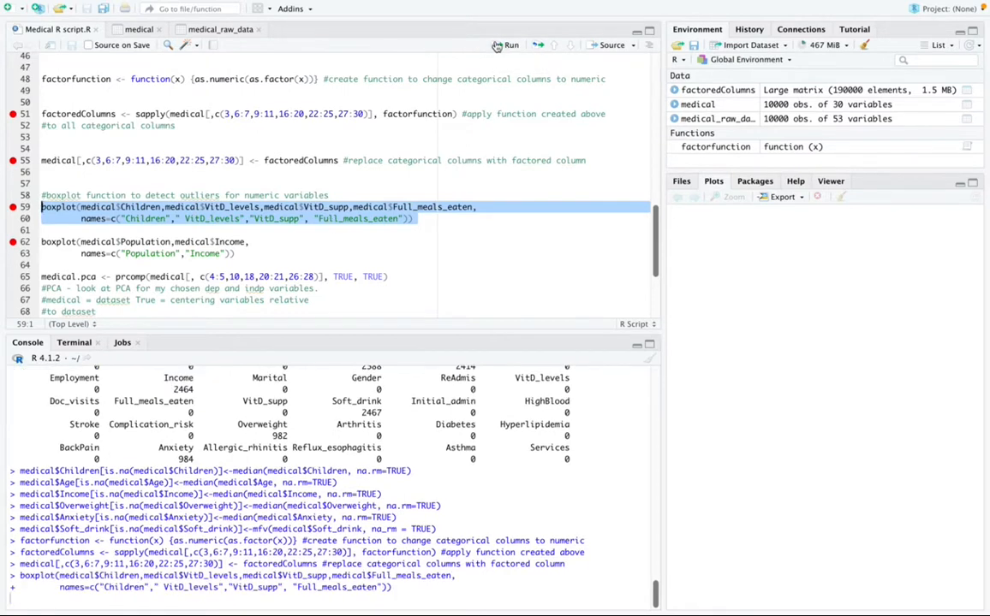
{"action": "left_click", "coordinate": [510, 45]}
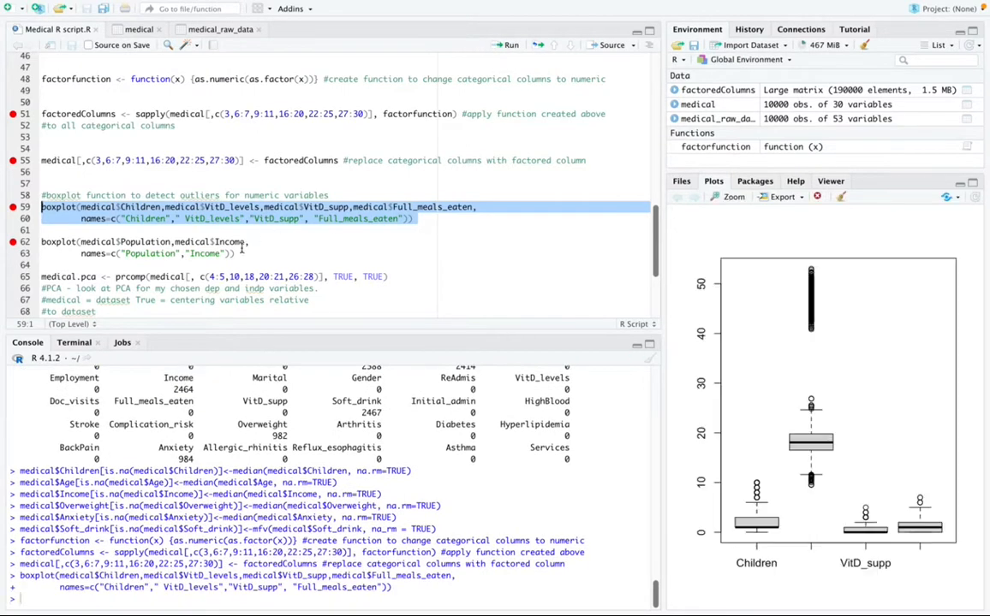
{"action": "mouse_move", "coordinate": [921, 527]}
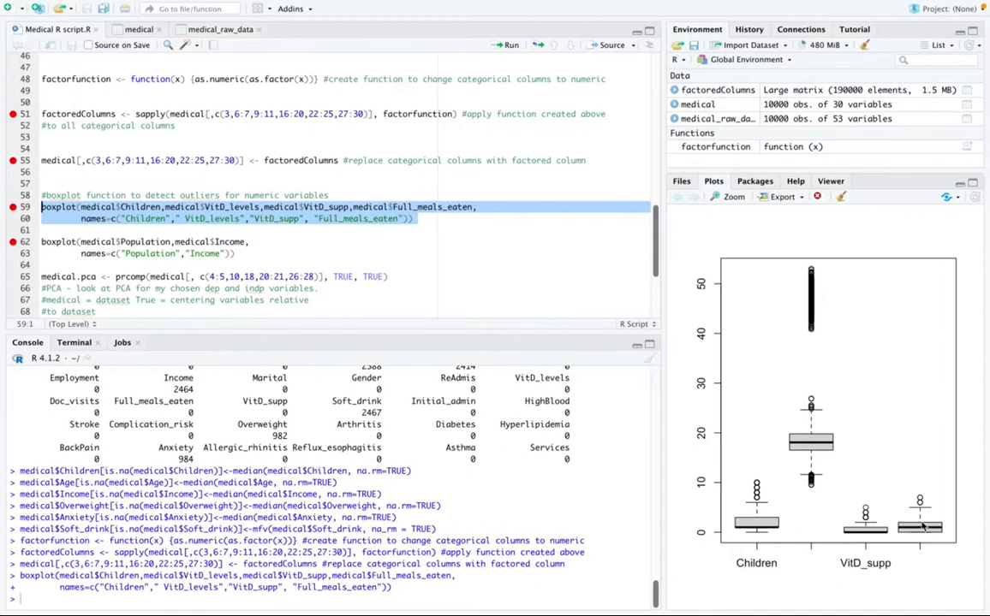
{"action": "mouse_move", "coordinate": [922, 517]}
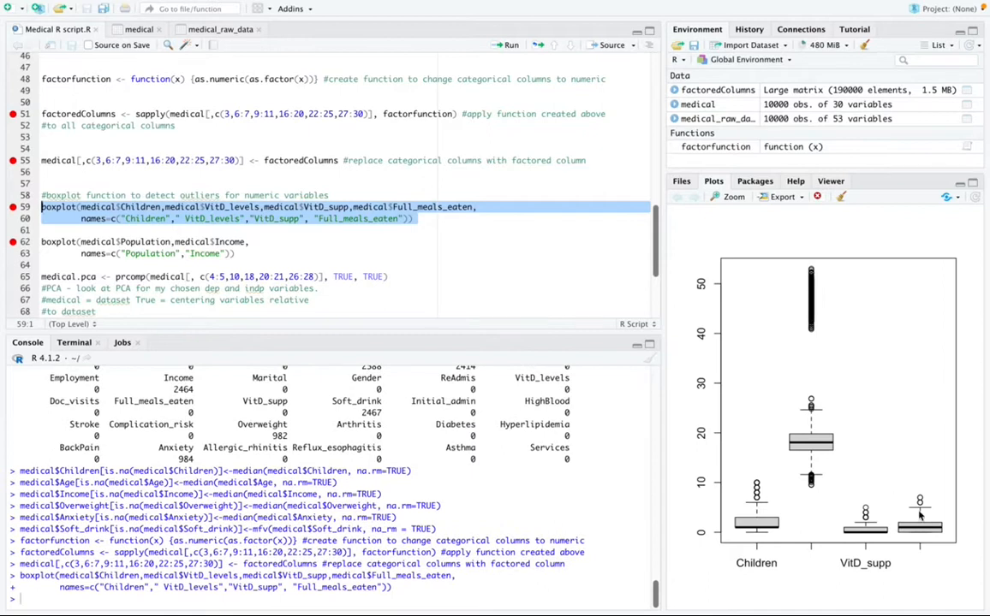
{"action": "mouse_move", "coordinate": [757, 486]}
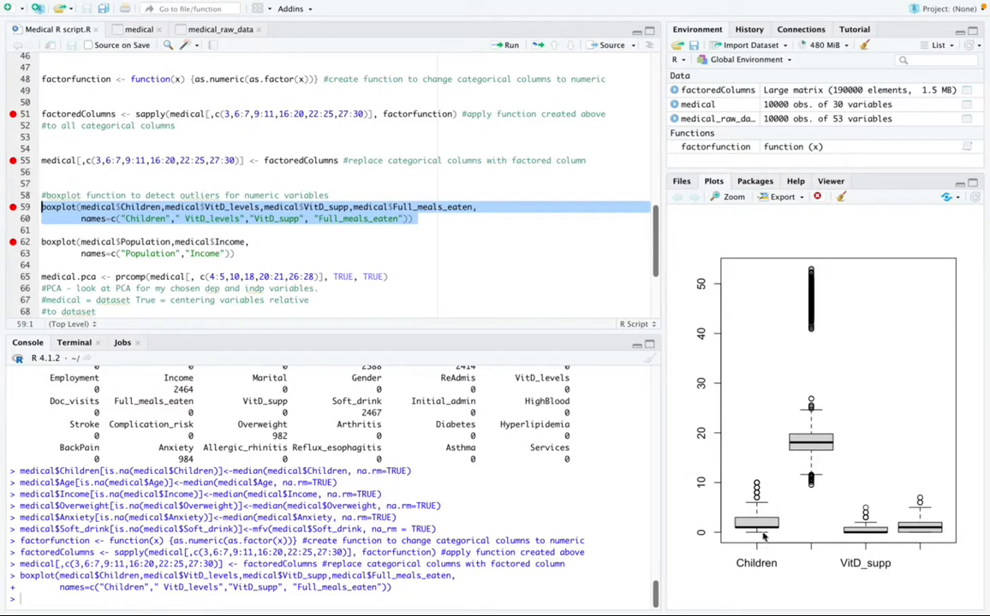
{"action": "mouse_move", "coordinate": [773, 565]}
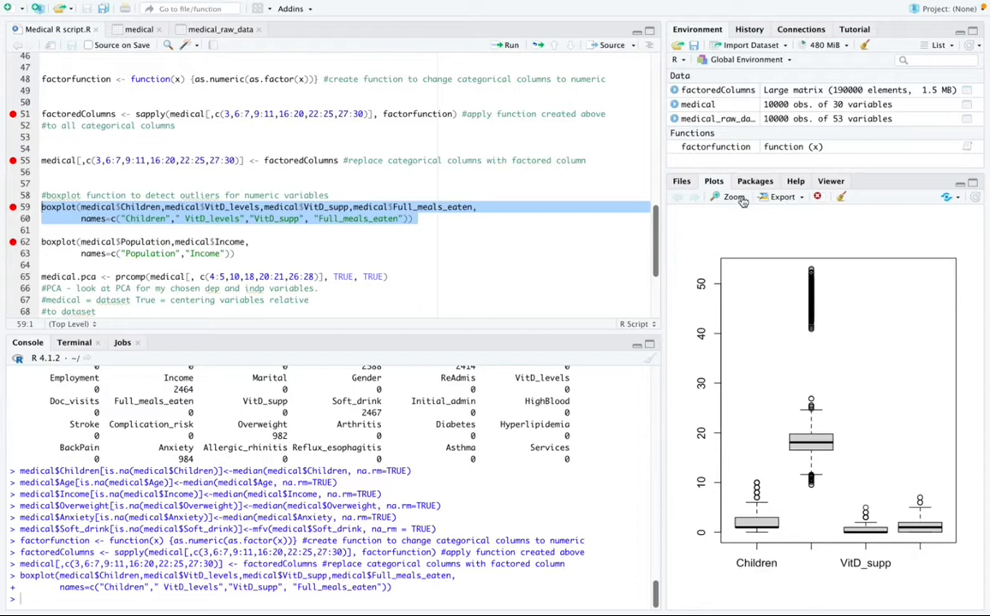
{"action": "mouse_move", "coordinate": [688, 273]}
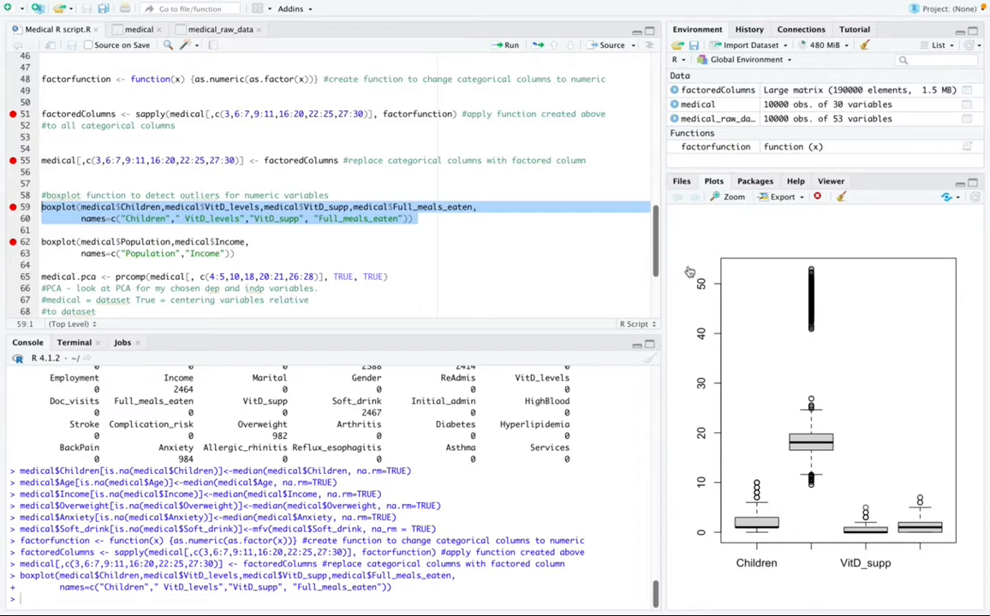
- Zoom the four-variable boxplot full-size to inspect the many high VitD_levels outliers
{"action": "left_click", "coordinate": [726, 196]}
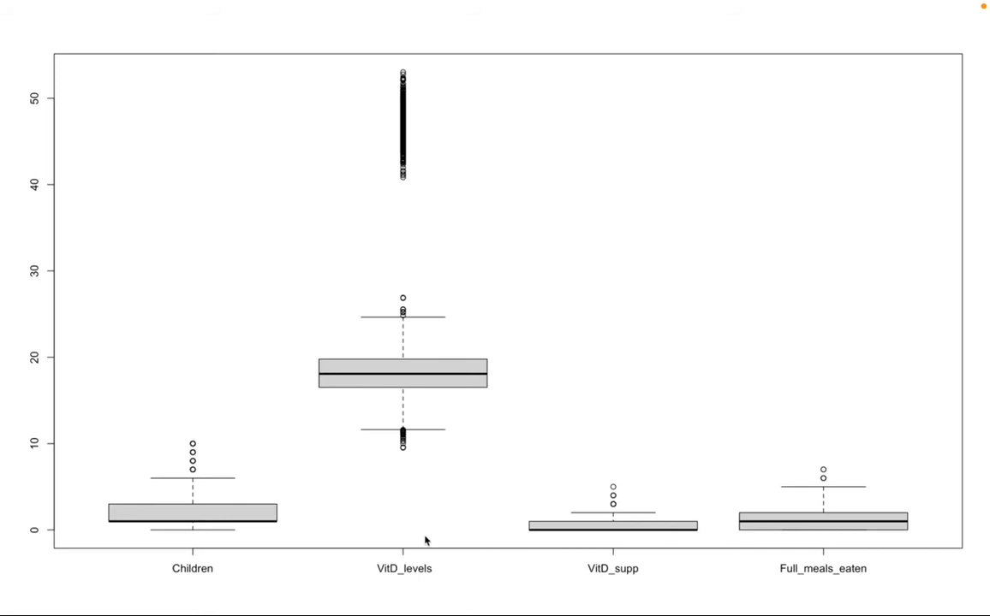
{"action": "mouse_move", "coordinate": [448, 550]}
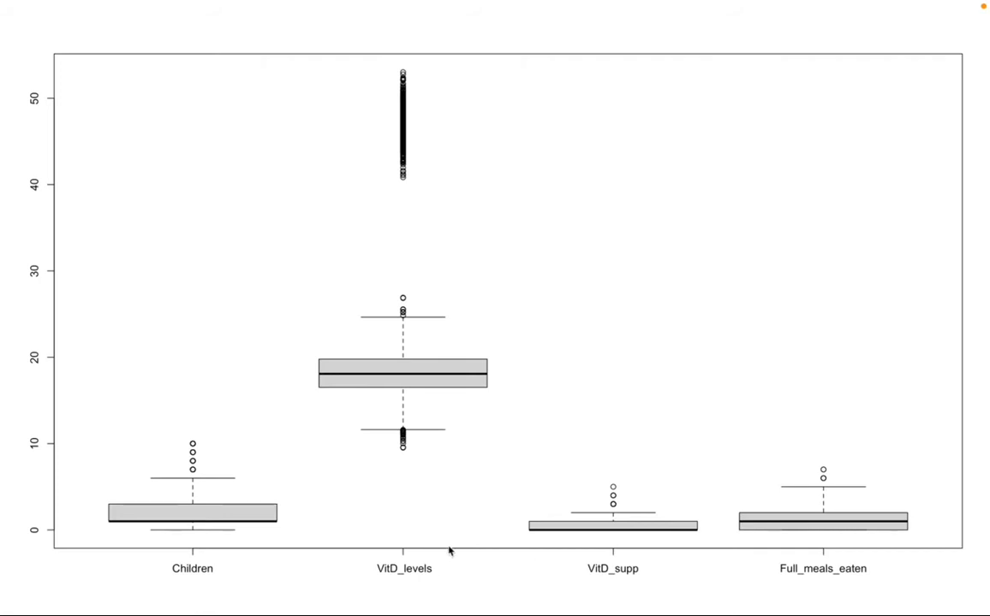
{"action": "mouse_move", "coordinate": [585, 464]}
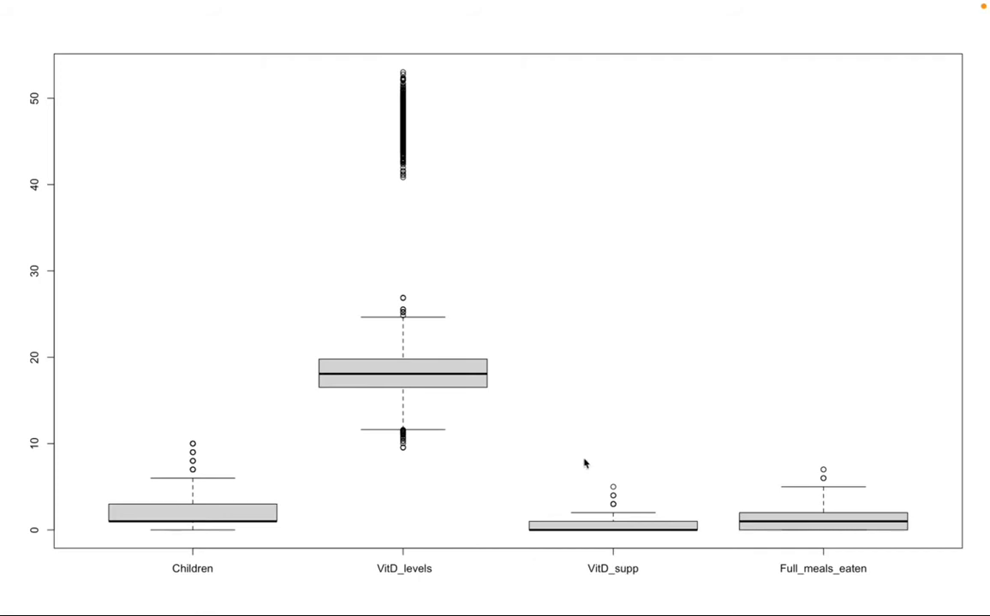
{"action": "mouse_move", "coordinate": [164, 71]}
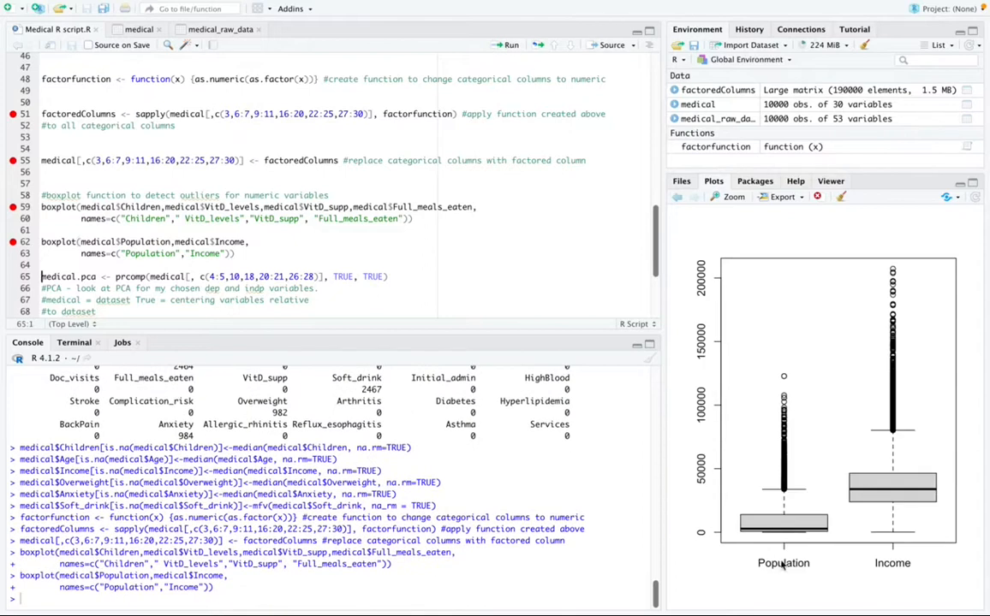
{"action": "mouse_move", "coordinate": [983, 586]}
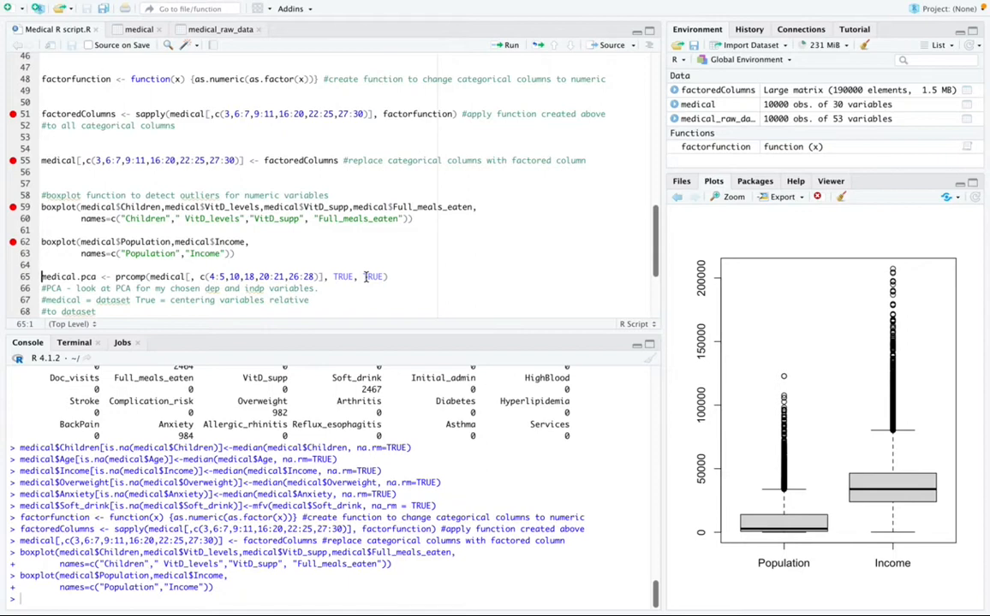
{"action": "mouse_move", "coordinate": [369, 285]}
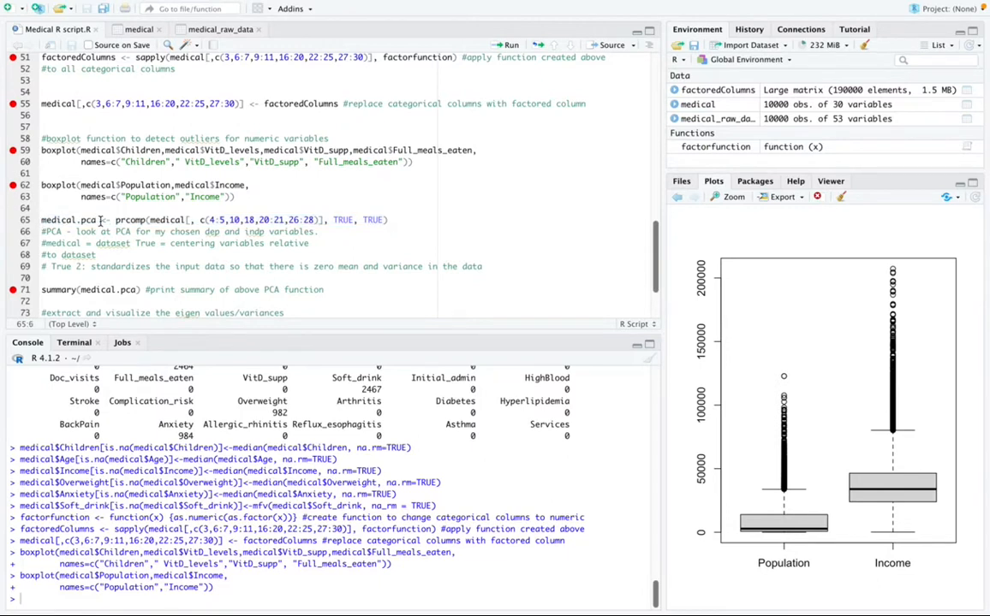
- Run the prcomp line to build the medical.pca object from the chosen numeric columns
{"action": "double_click", "coordinate": [72, 219]}
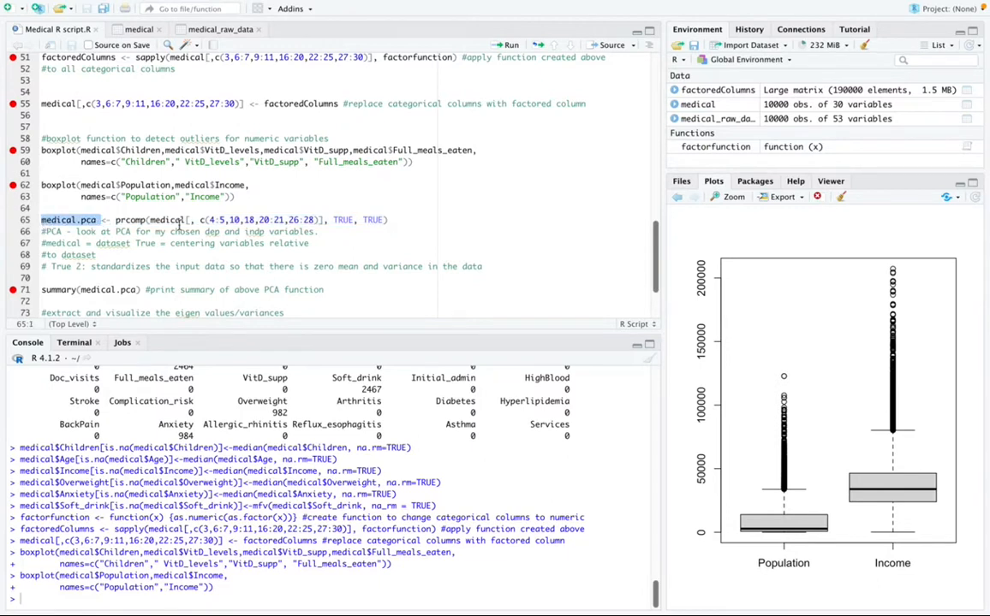
{"action": "mouse_move", "coordinate": [404, 232]}
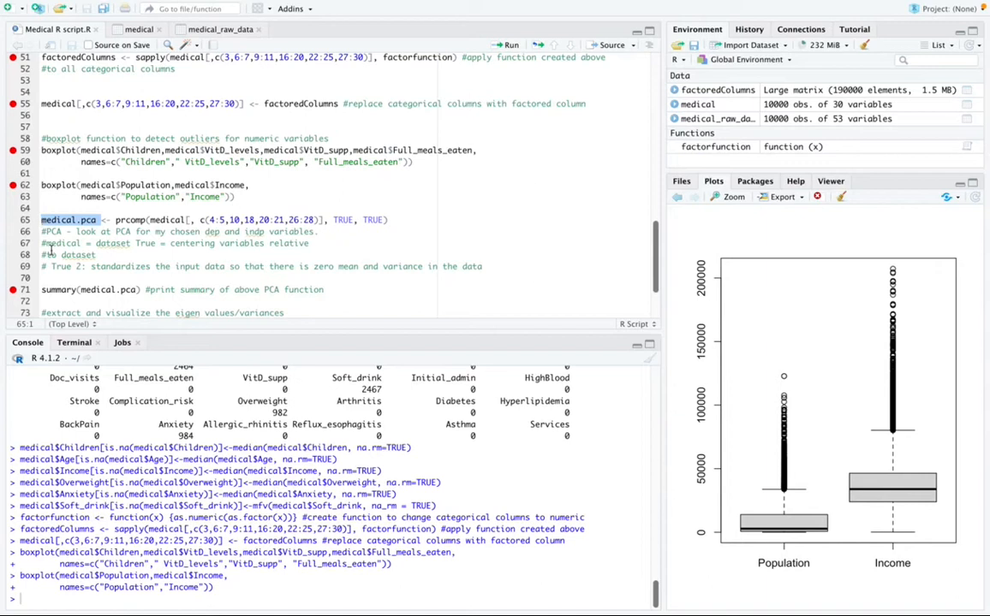
{"action": "mouse_move", "coordinate": [120, 239]}
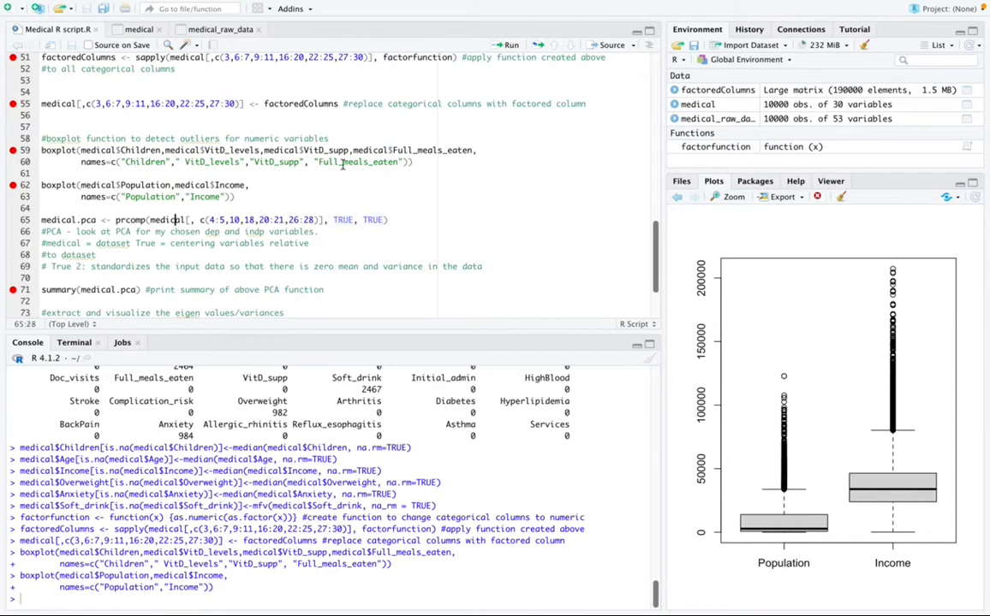
{"action": "left_click", "coordinate": [507, 45]}
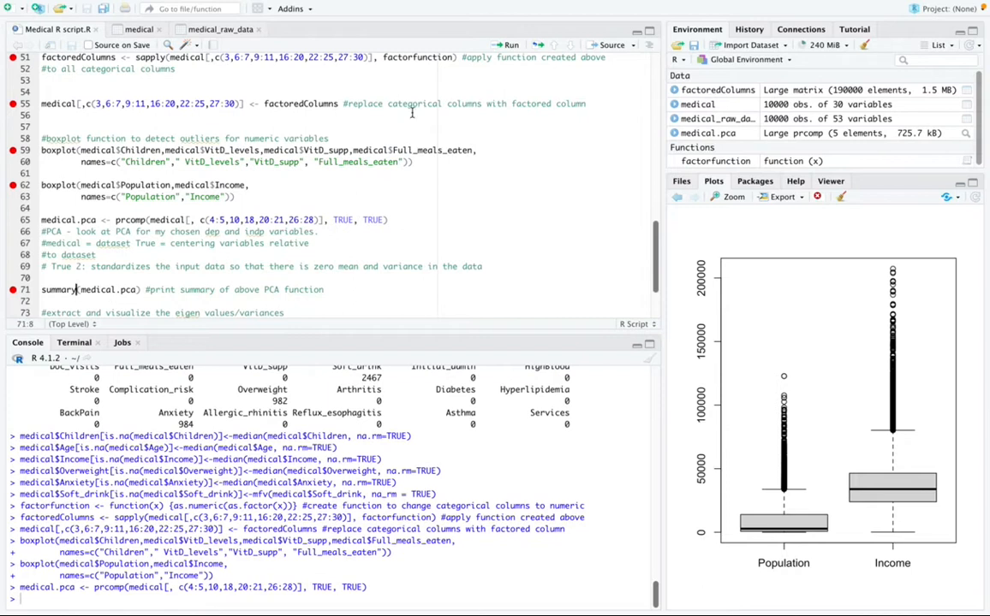
- Run summary(medical.pca) and highlight PC1's 0.9822 proportion of variance
{"action": "left_click", "coordinate": [507, 45]}
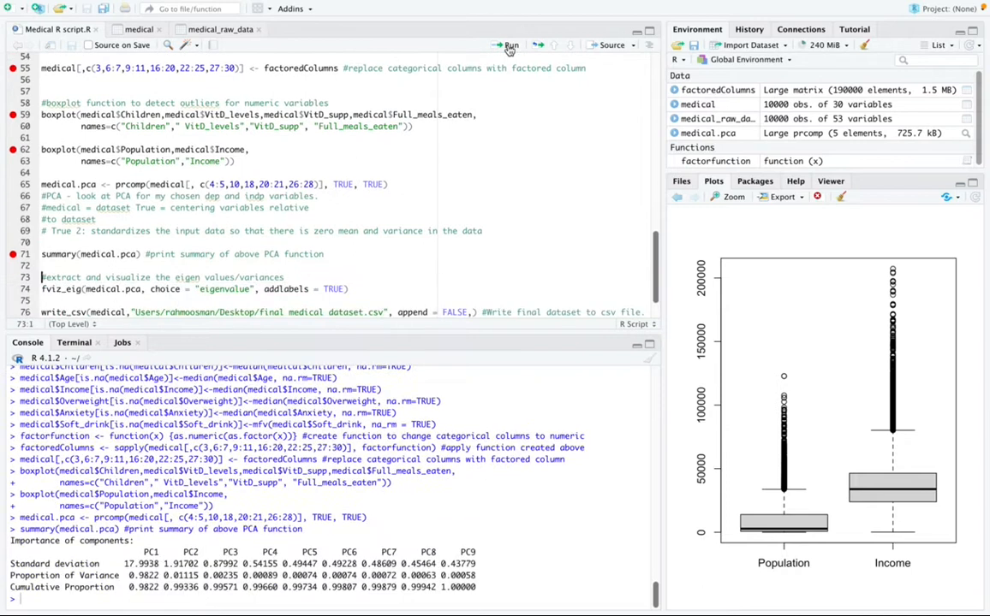
{"action": "mouse_move", "coordinate": [104, 549]}
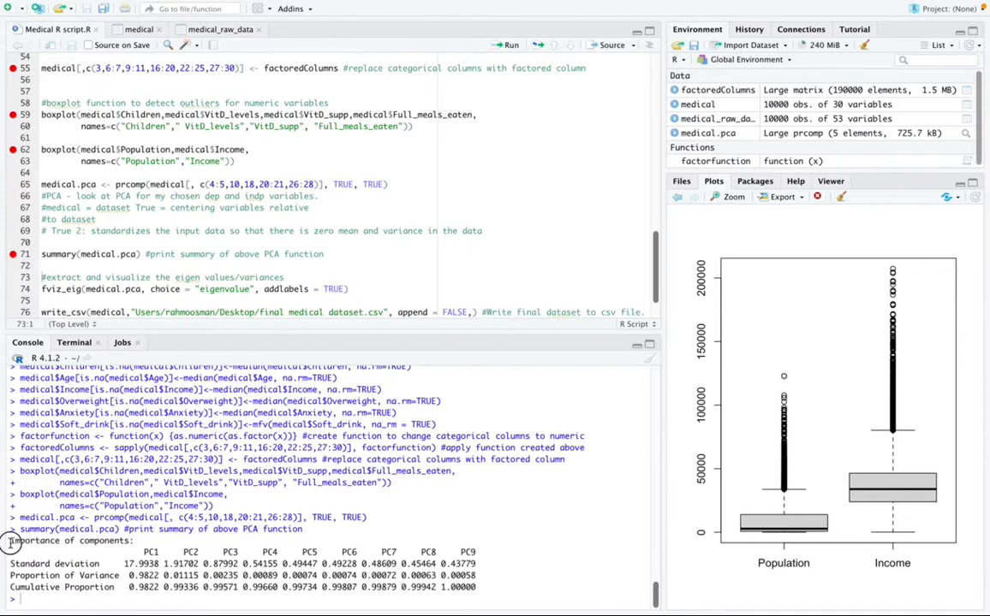
{"action": "left_click_drag", "start_coordinate": [8, 541], "coordinate": [462, 586]}
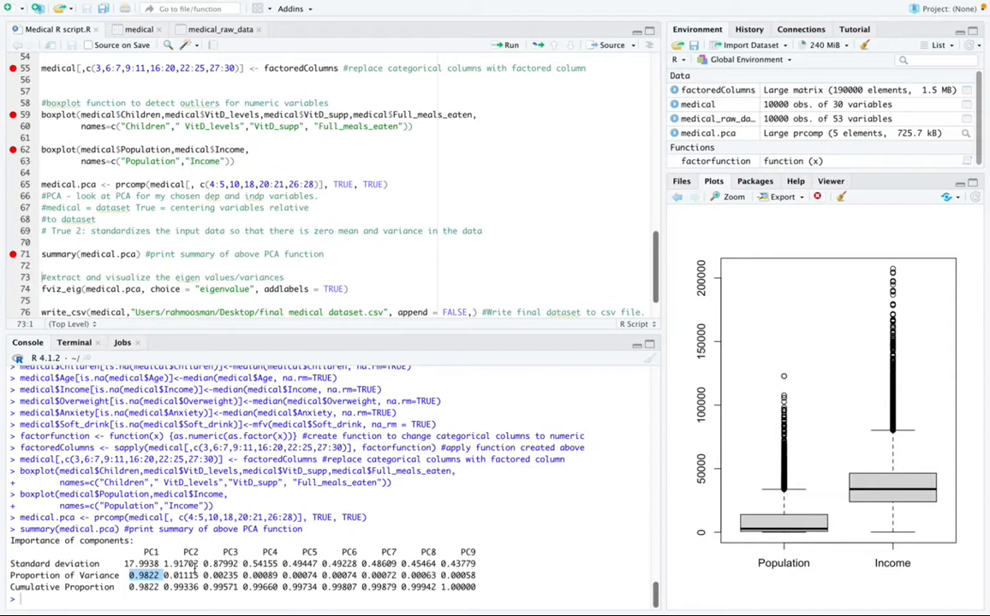
{"action": "mouse_move", "coordinate": [199, 572]}
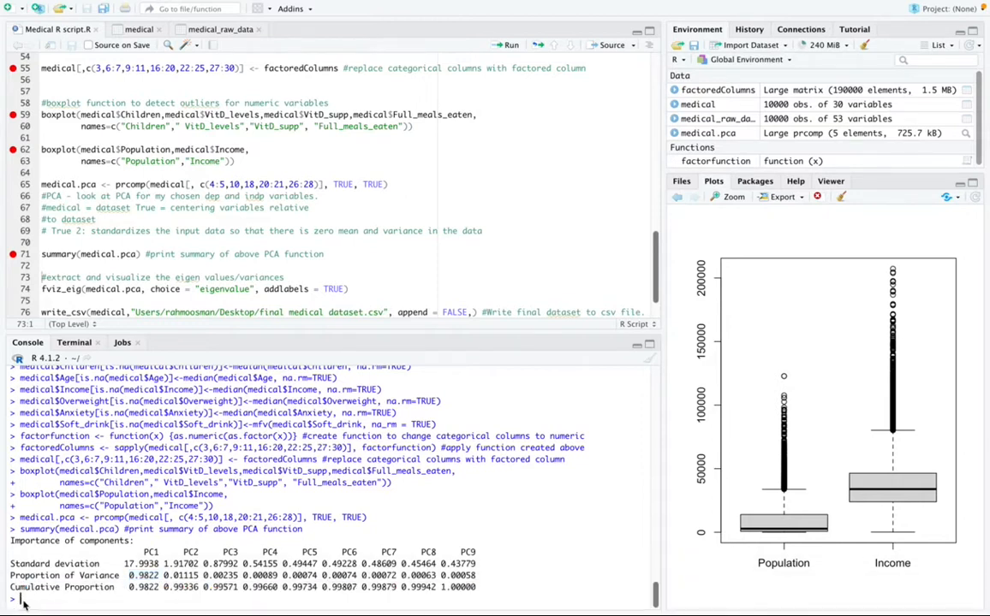
- Print medical.pca$rotation loadings and mark Age's loading on PC1
{"action": "type", "text": "medical"}
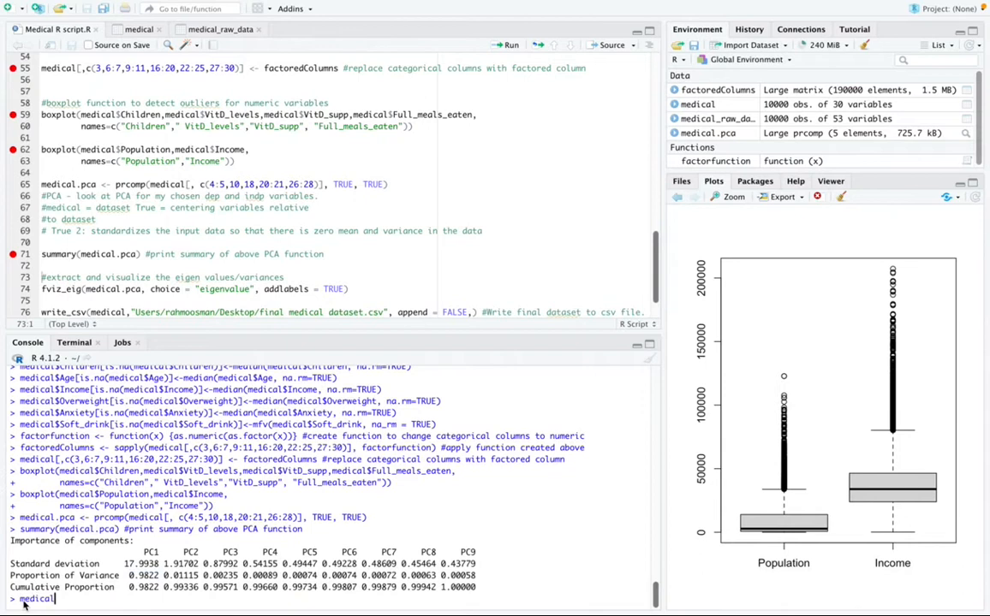
{"action": "type", "text": ".pca"}
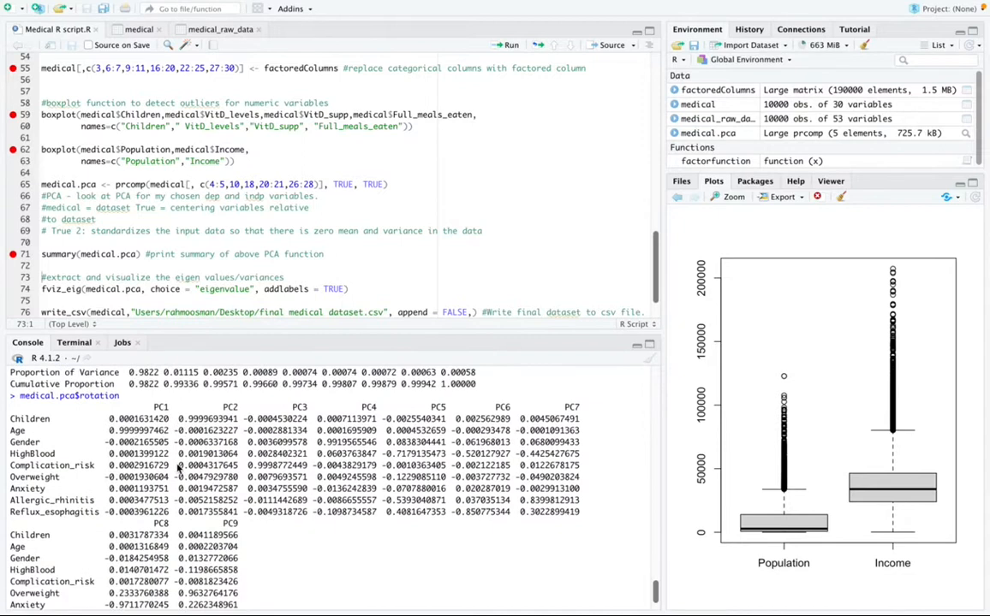
{"action": "mouse_move", "coordinate": [171, 470]}
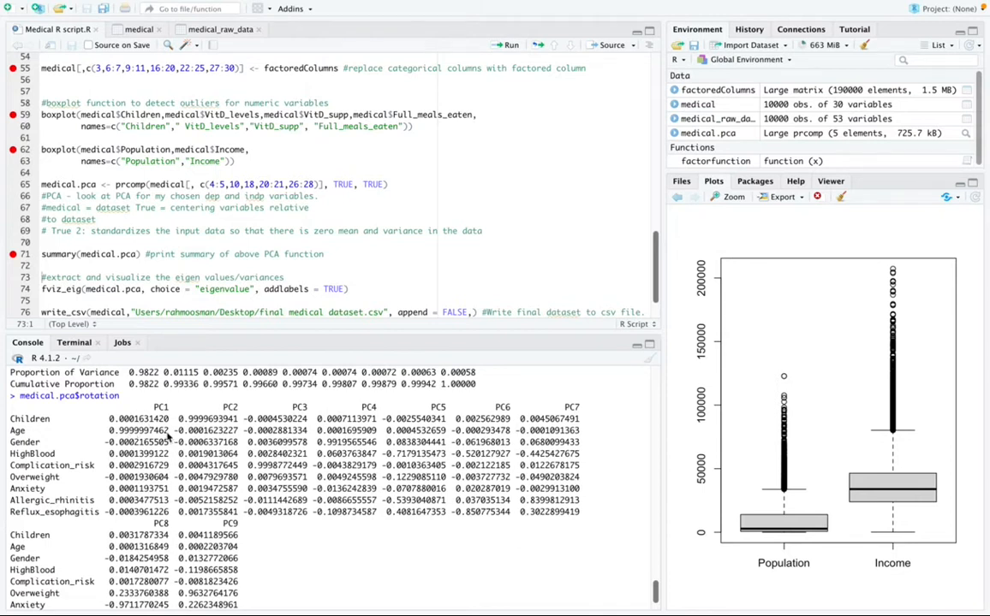
{"action": "double_click", "coordinate": [137, 429]}
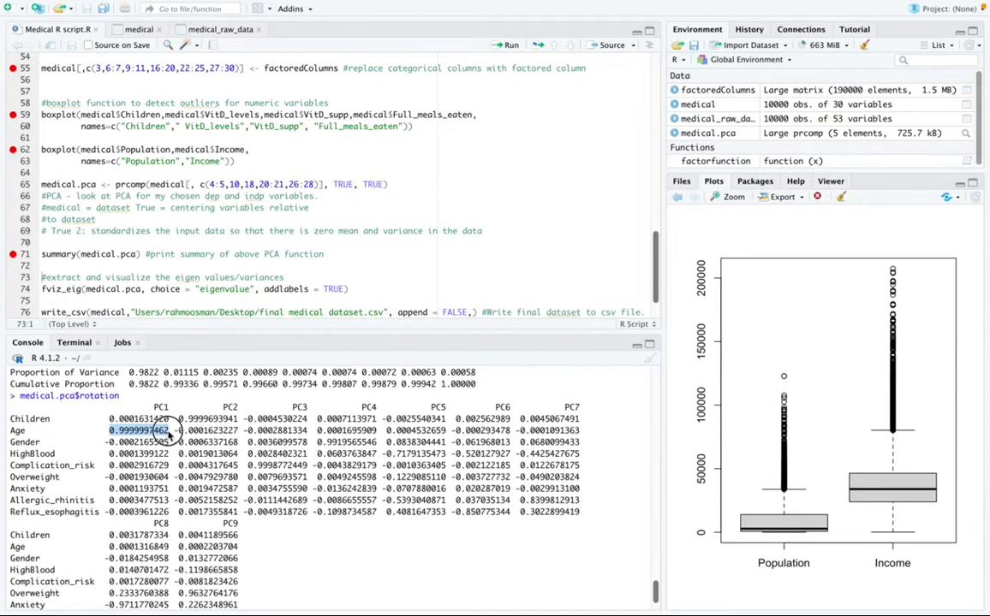
{"action": "mouse_move", "coordinate": [168, 432]}
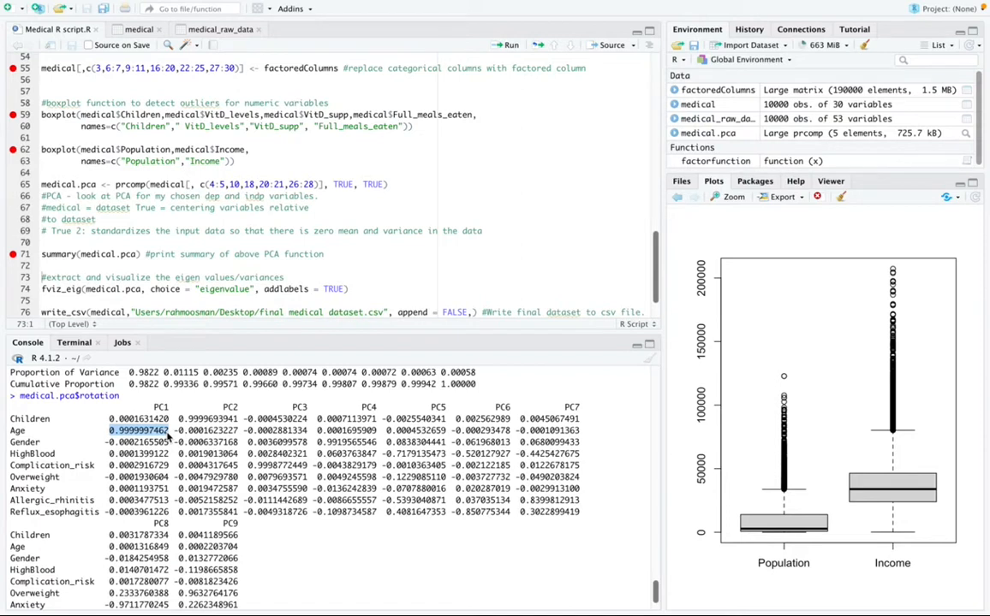
{"action": "mouse_move", "coordinate": [161, 254]}
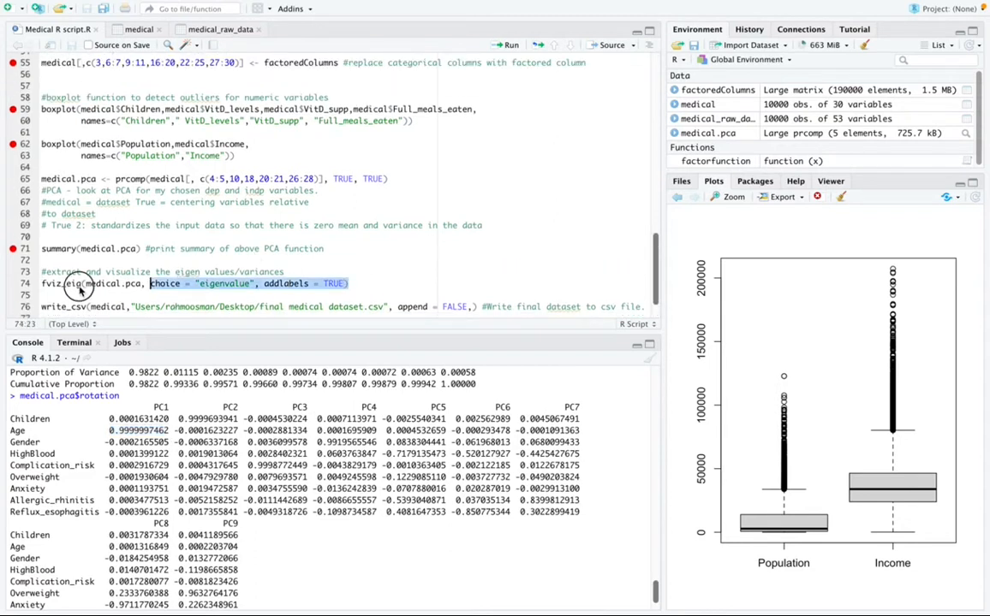
{"action": "mouse_move", "coordinate": [53, 285]}
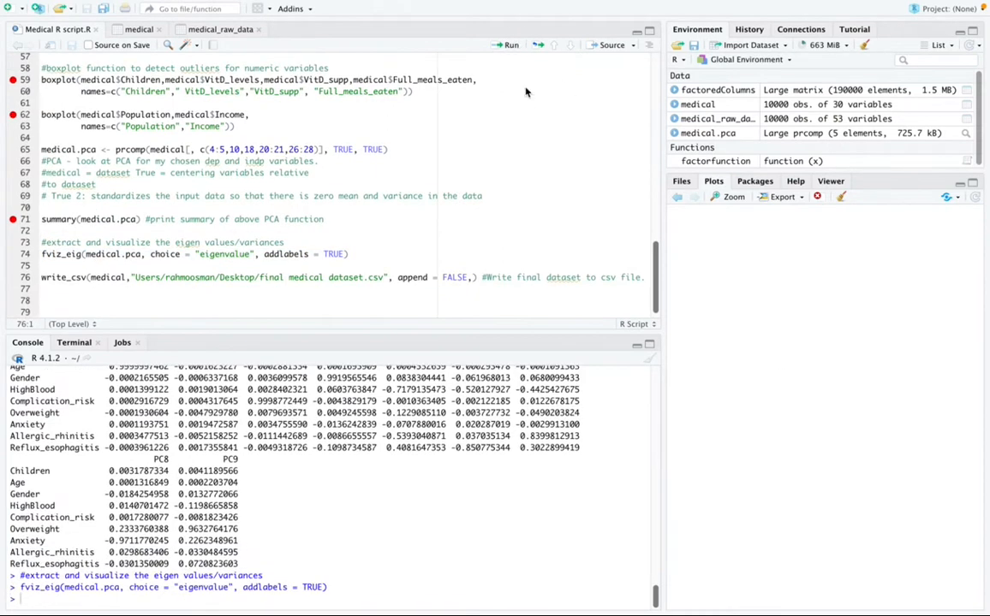
- Run fviz_eig to show the eigenvalue scree plot, first dimension about 323.8
{"action": "left_click", "coordinate": [510, 45]}
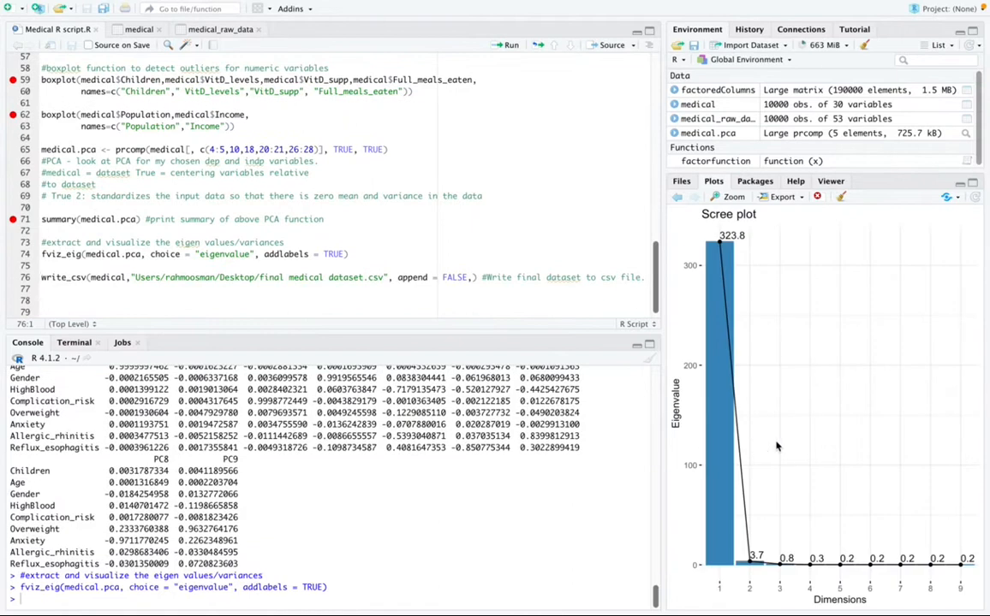
{"action": "mouse_move", "coordinate": [697, 430]}
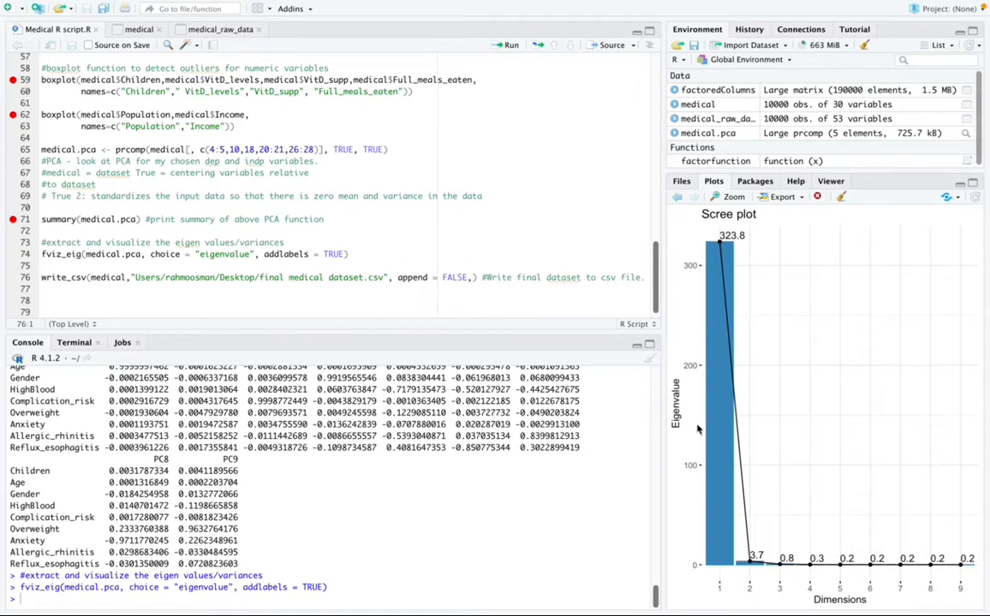
{"action": "mouse_move", "coordinate": [339, 258]}
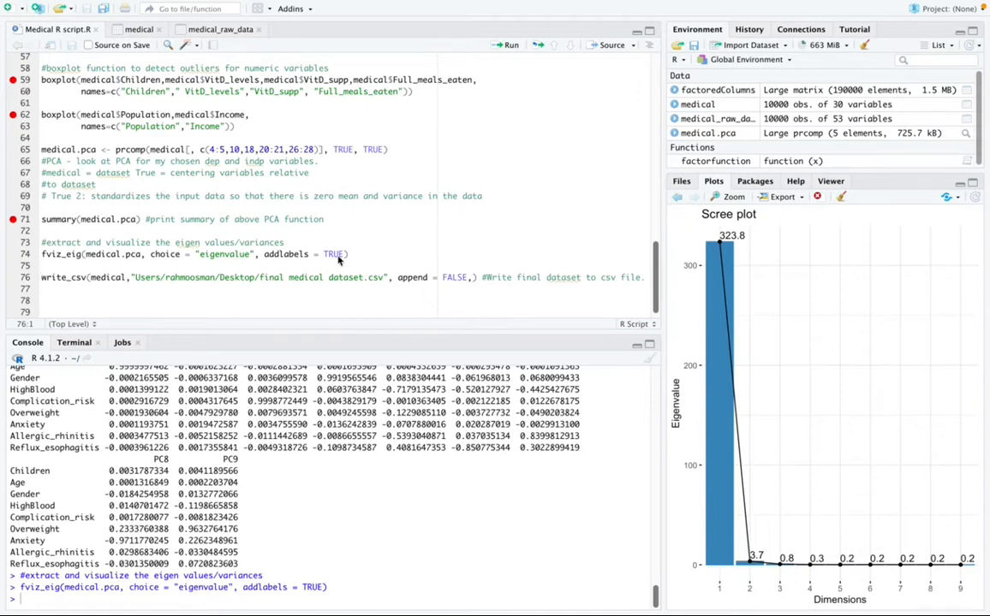
{"action": "mouse_move", "coordinate": [586, 315]}
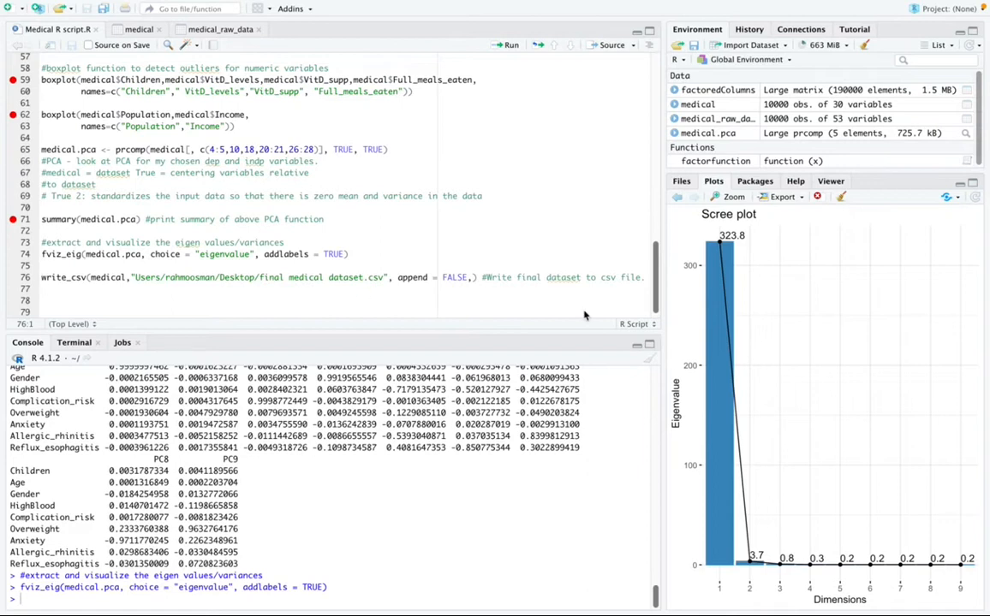
{"action": "mouse_move", "coordinate": [777, 363]}
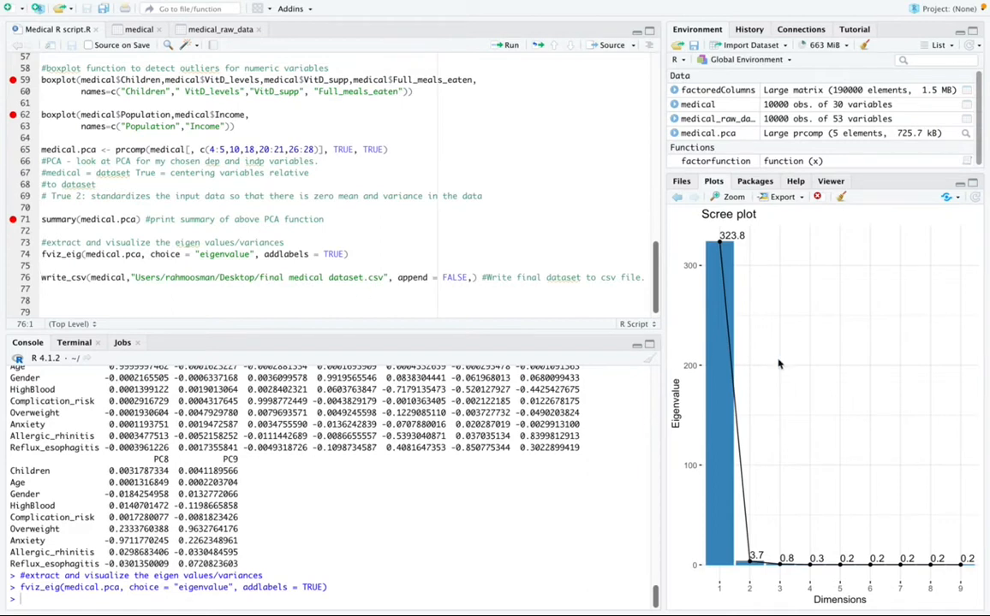
{"action": "mouse_move", "coordinate": [739, 304]}
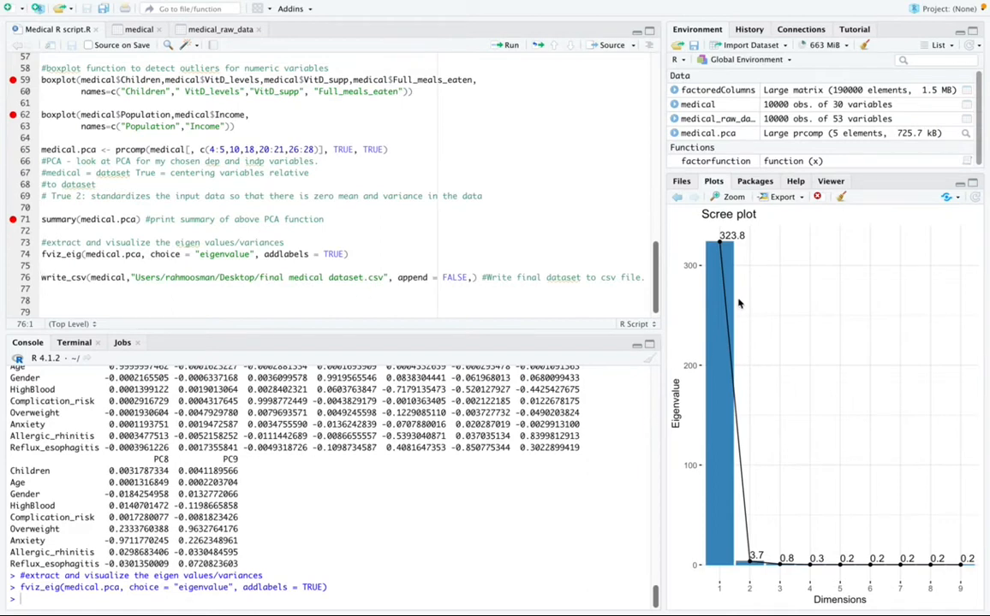
{"action": "mouse_move", "coordinate": [733, 255]}
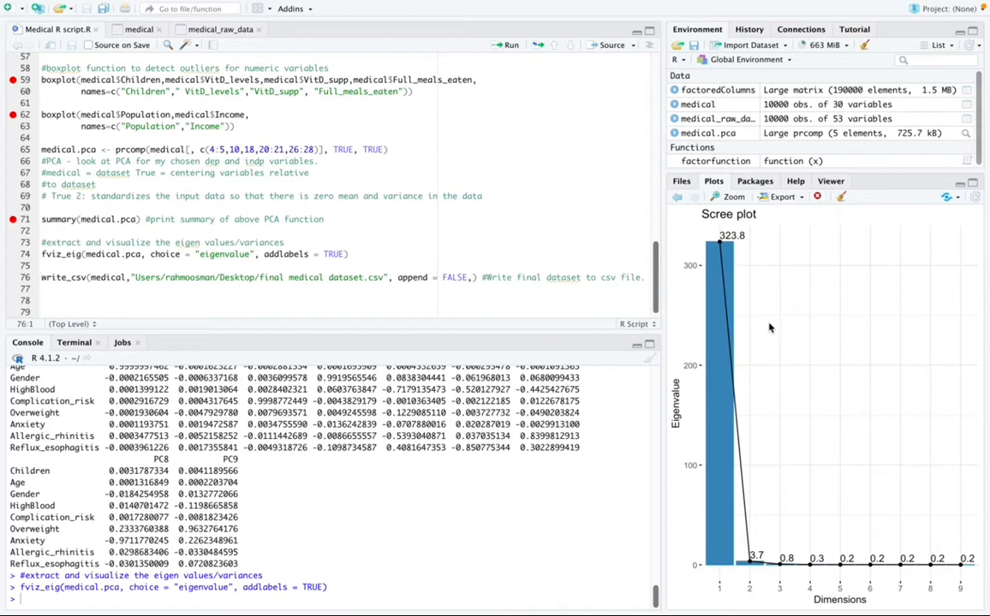
{"action": "mouse_move", "coordinate": [764, 391]}
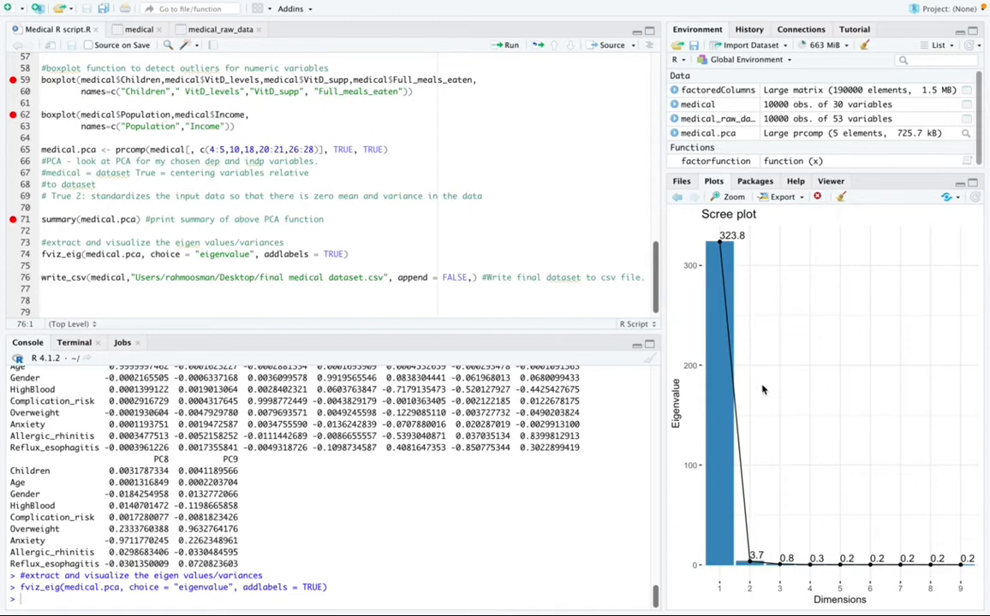